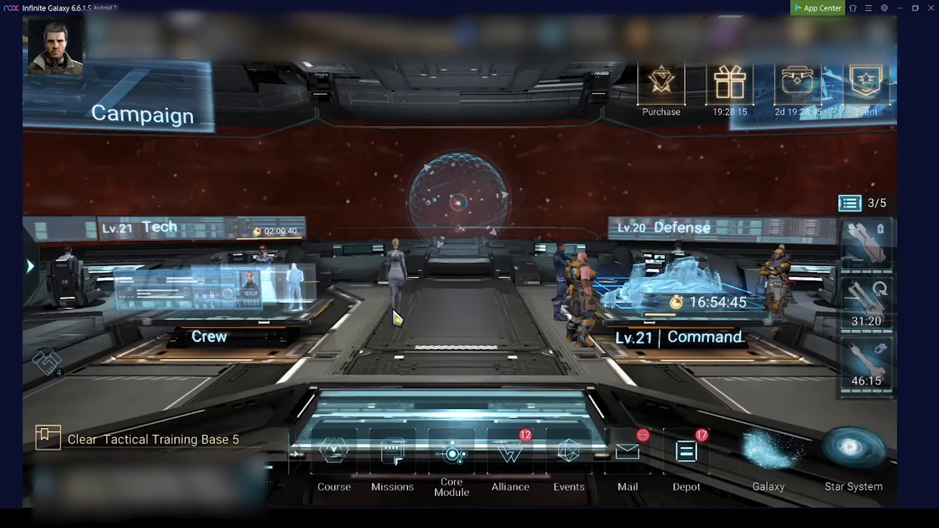
Switch to the outer base view and enter the Blueprint store showing the Hercules blueprint
click(768, 461)
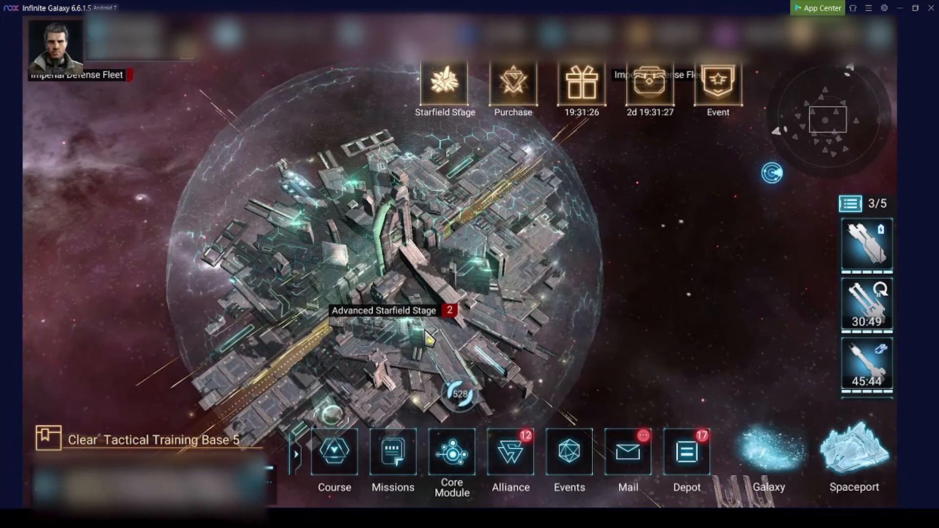
click(852, 458)
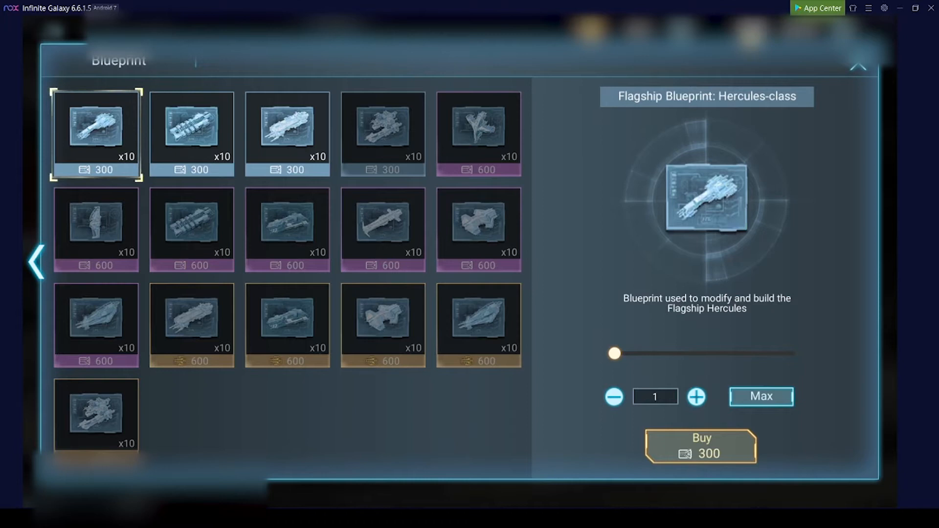
mouse_move(479, 170)
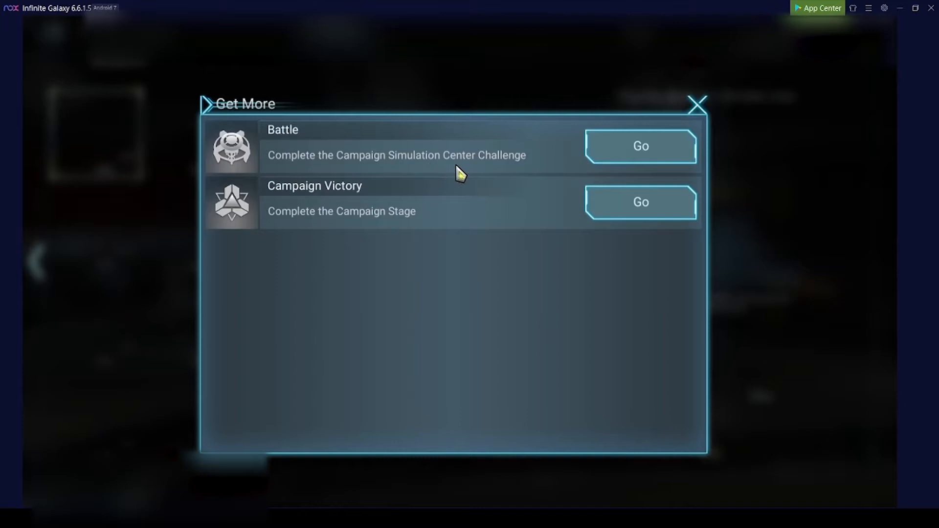
Dismiss the Get More blueprints dialog to reach the Hercules flagship detail screen
click(696, 106)
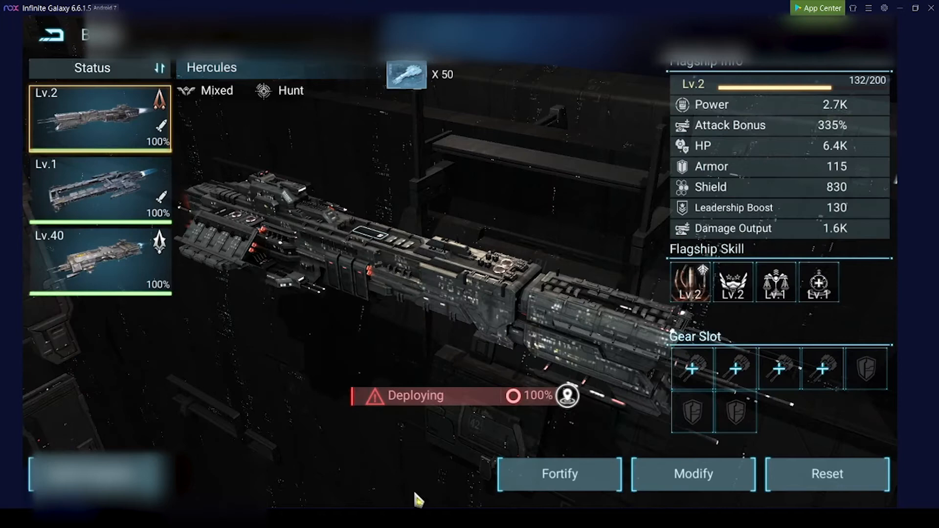
Bring up Hercules's Fortify upgrade panel at level 2 with 132/200 XP
click(559, 473)
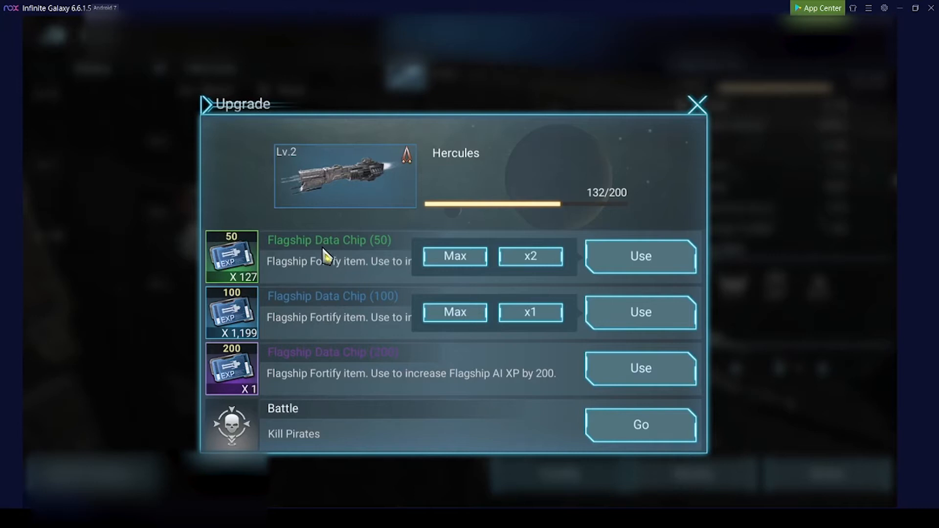
mouse_move(666, 164)
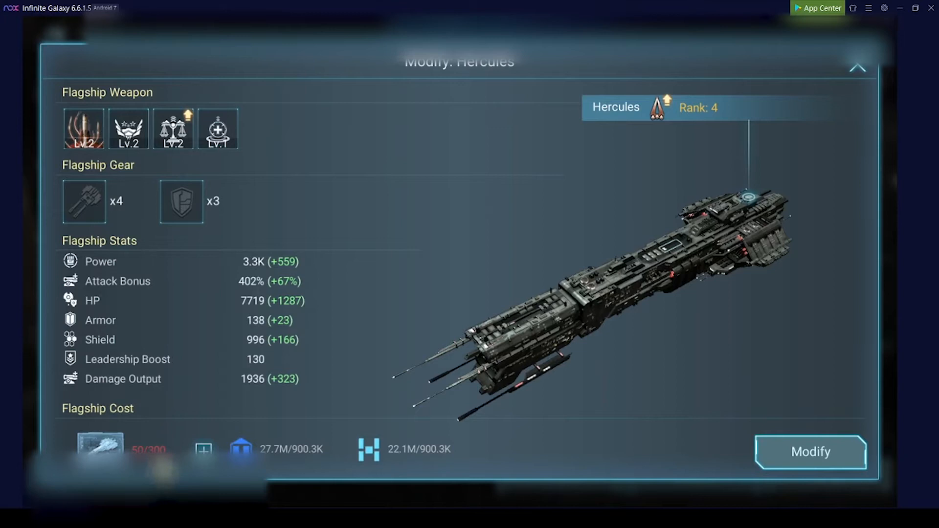
mouse_move(226, 292)
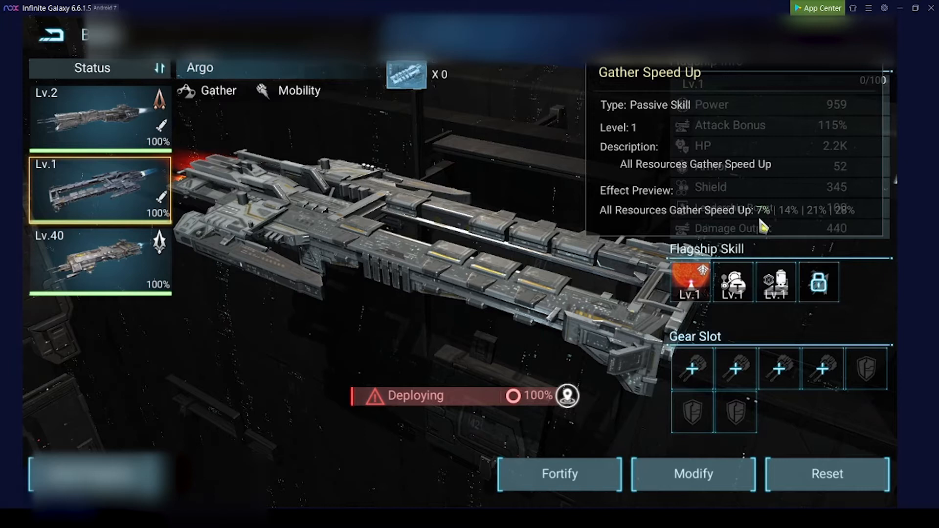
mouse_move(847, 231)
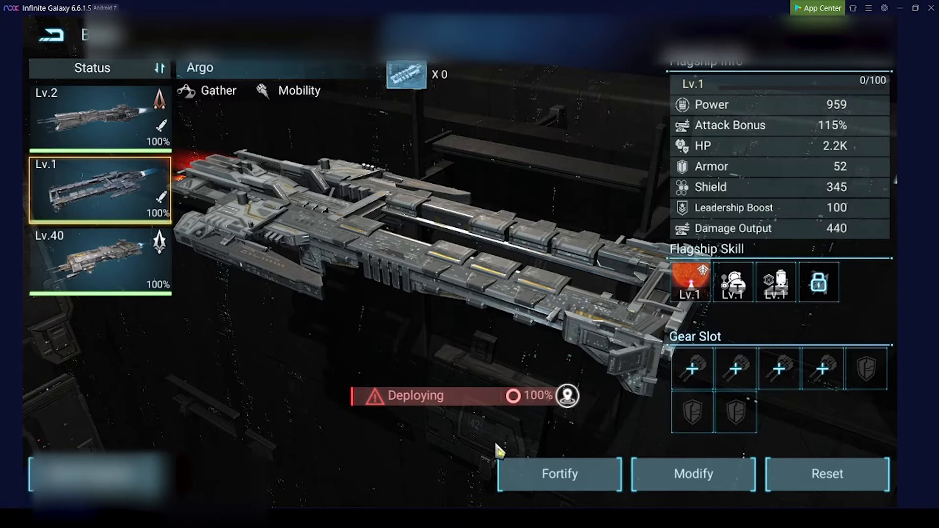
Show the Nemesis flagship's details: level 40, 113.4K power, gear at level 7
click(826, 473)
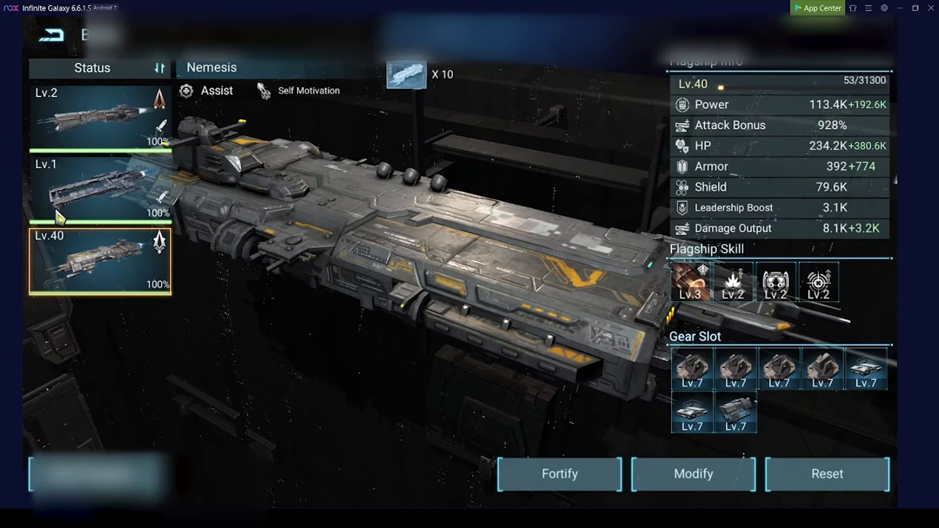
mouse_move(88, 258)
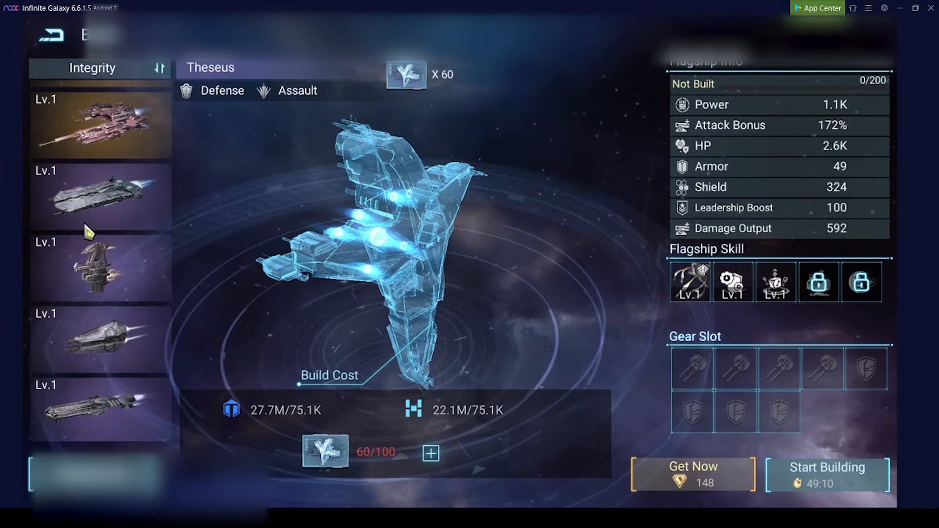
Bring the browser's Flagships Google Sheet to the front beside the game footage
click(100, 336)
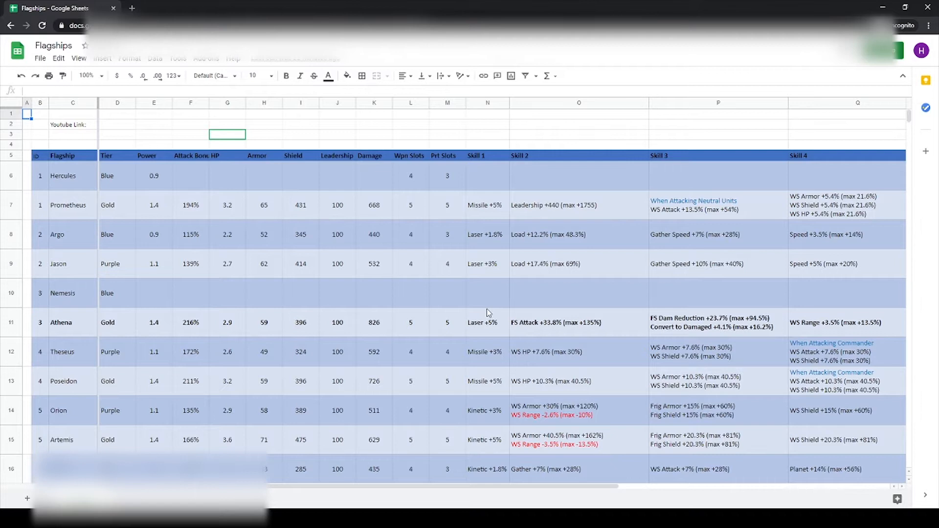
Return from the sheet to the Nox game window showing the unbuilt Achilles flagship
click(40, 134)
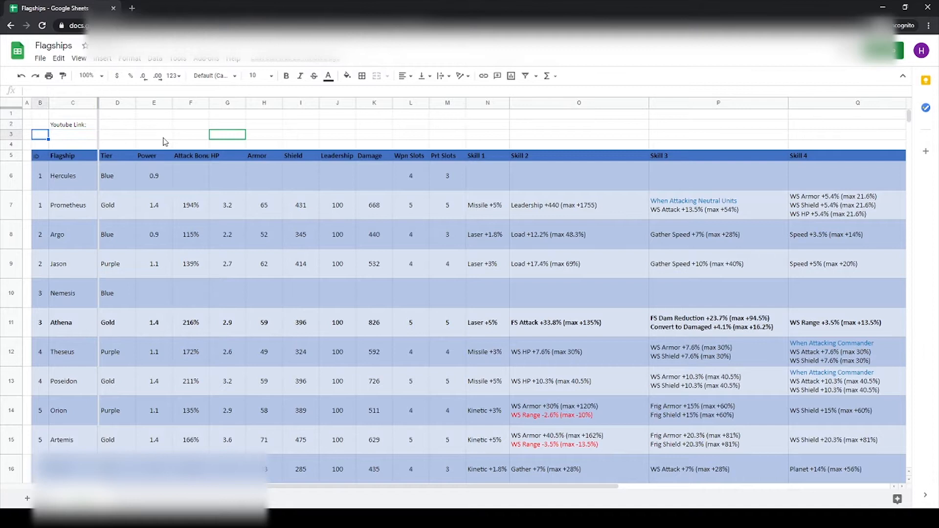
click(39, 204)
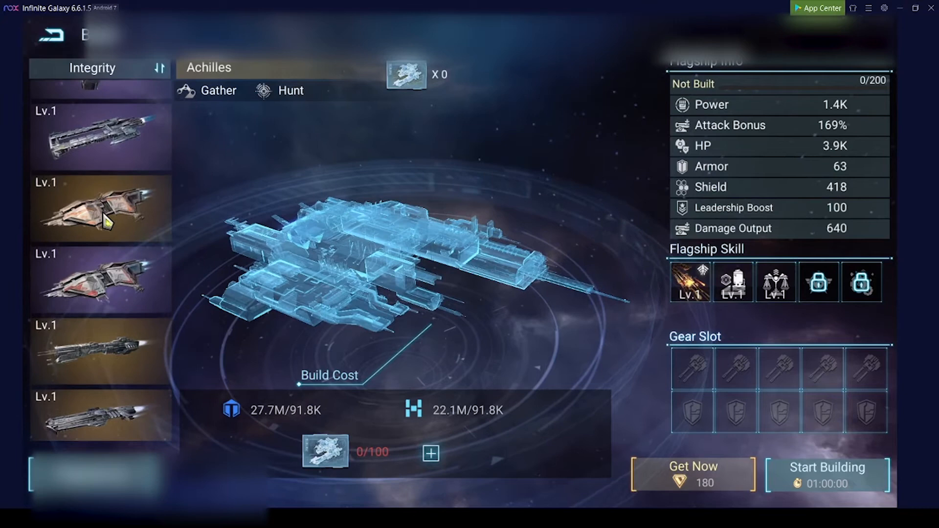
View the unbuilt Artemis and Peleus stats and build costs, then go back to the Flagships sheet
click(100, 208)
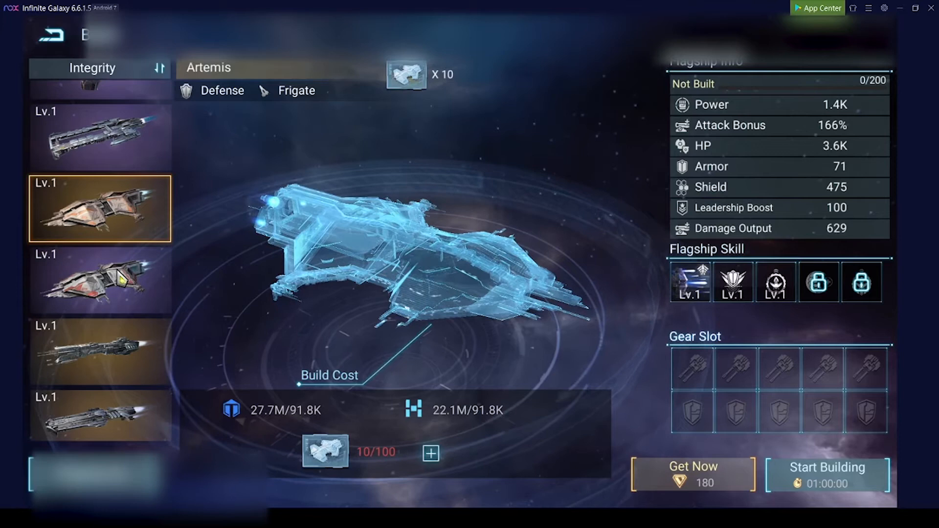
click(100, 405)
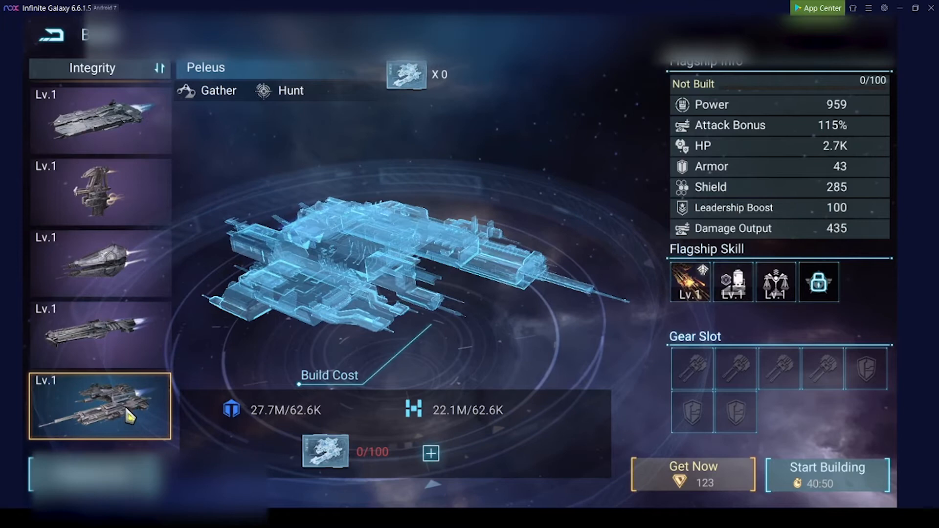
scroll(down, 3)
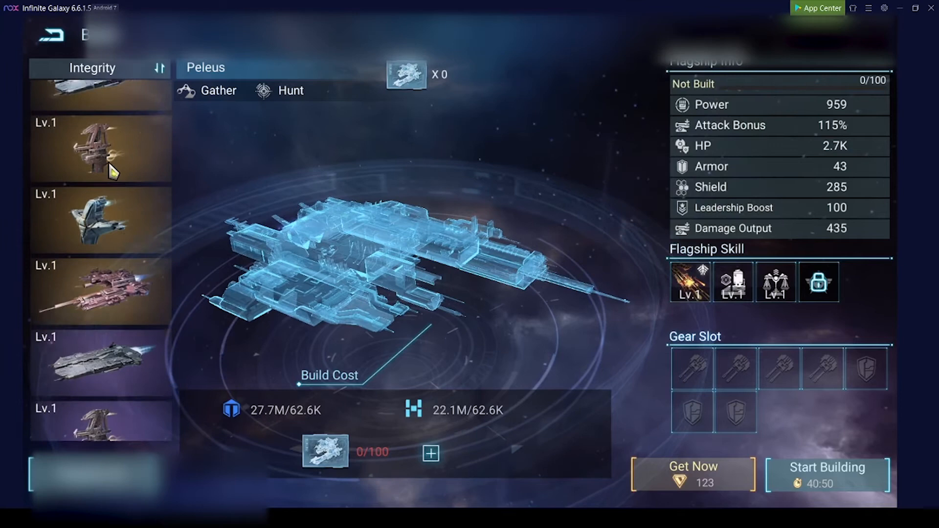
click(100, 237)
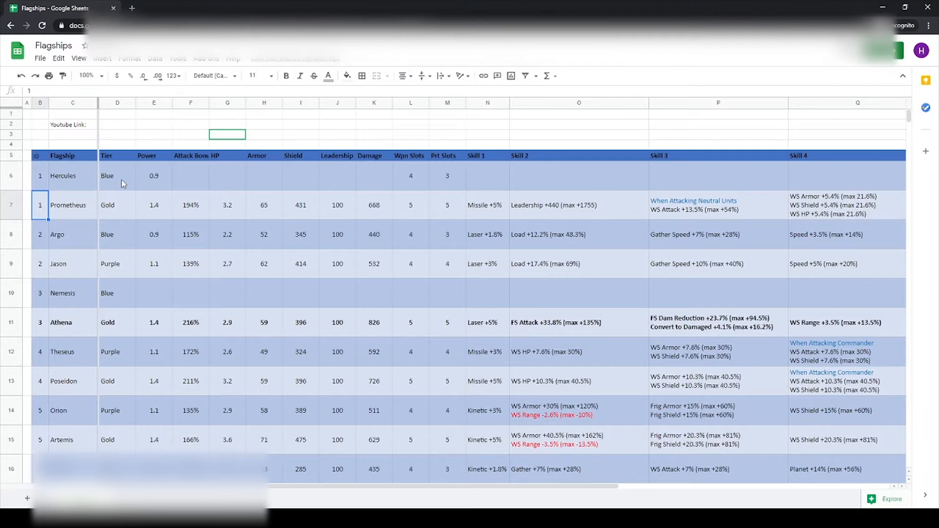
click(154, 175)
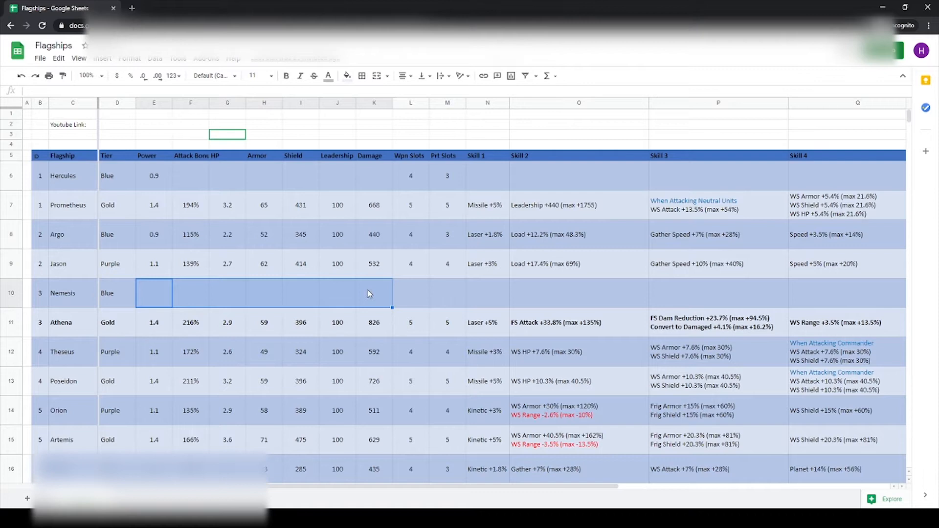
mouse_move(133, 349)
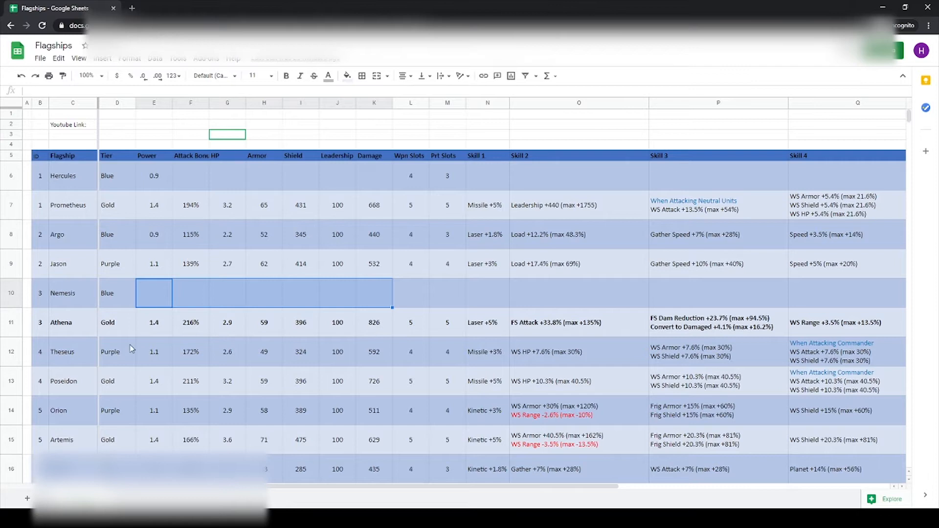
click(69, 205)
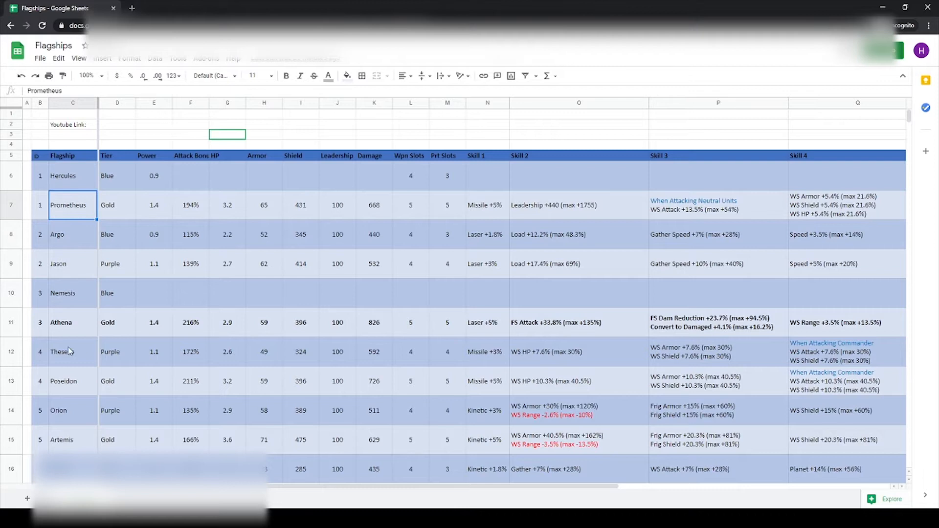
click(61, 322)
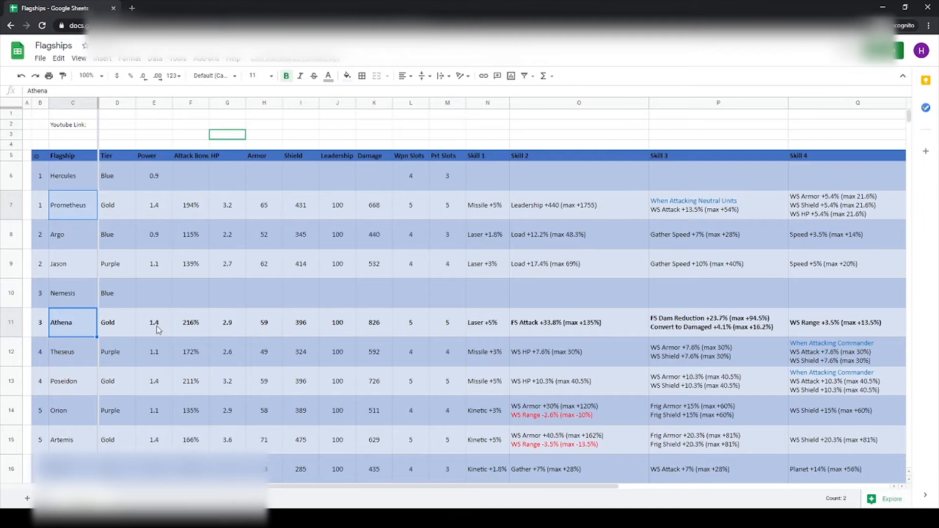
click(117, 175)
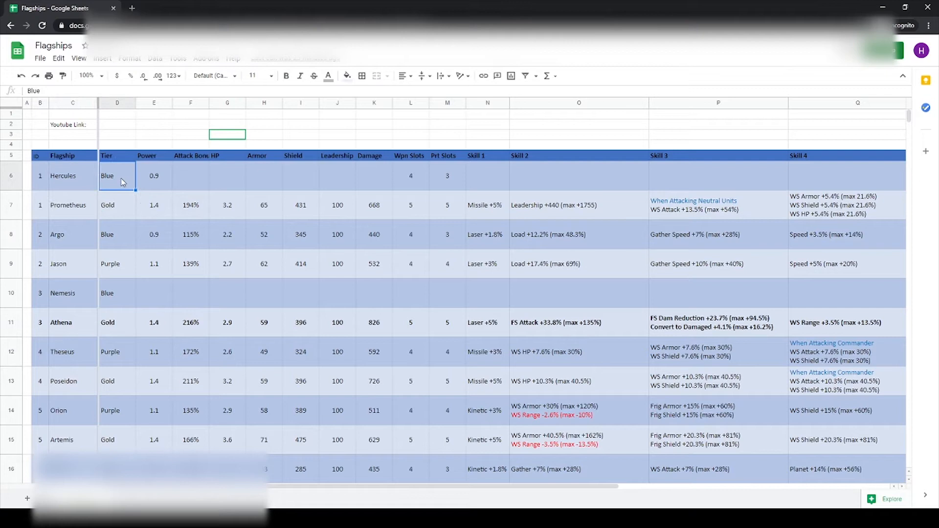
click(117, 263)
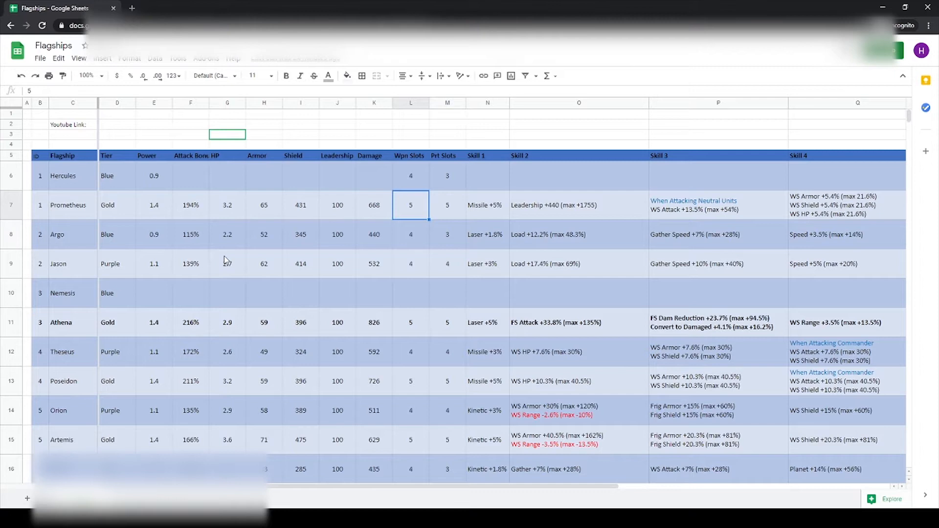
click(447, 175)
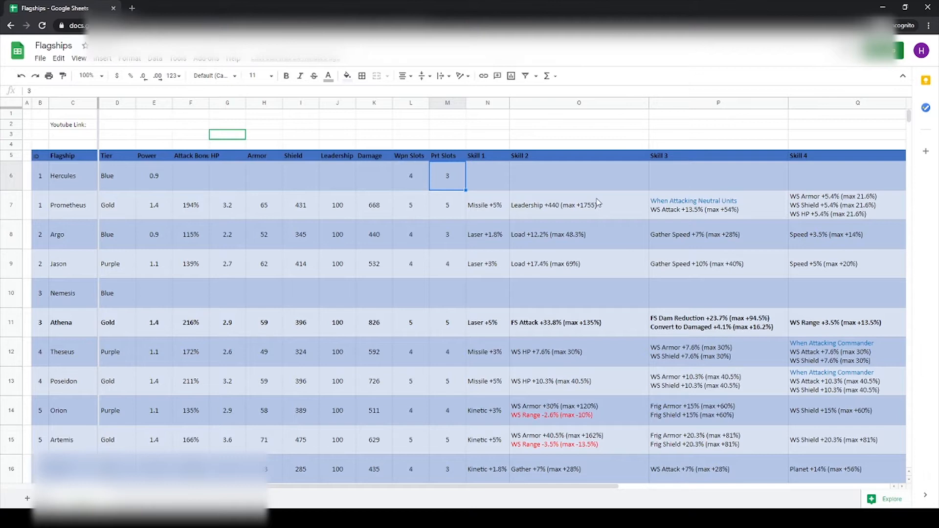
click(448, 264)
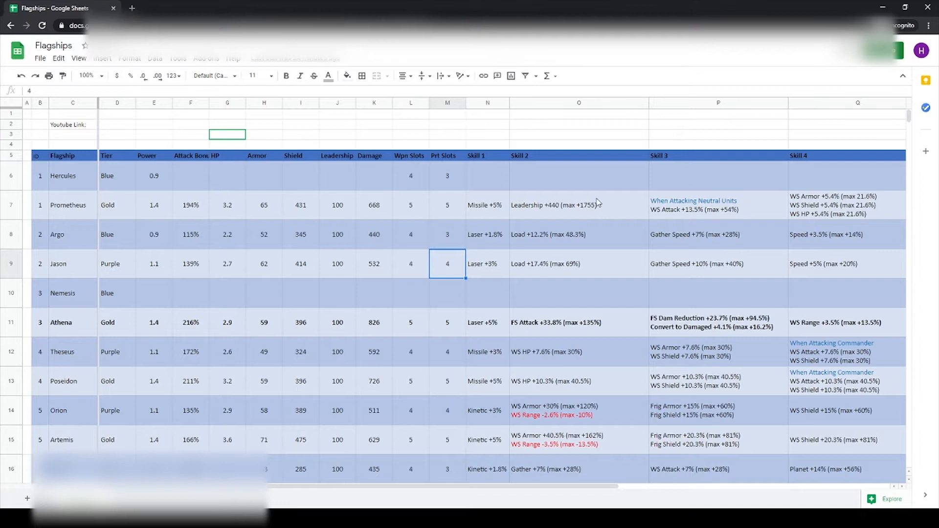
click(448, 205)
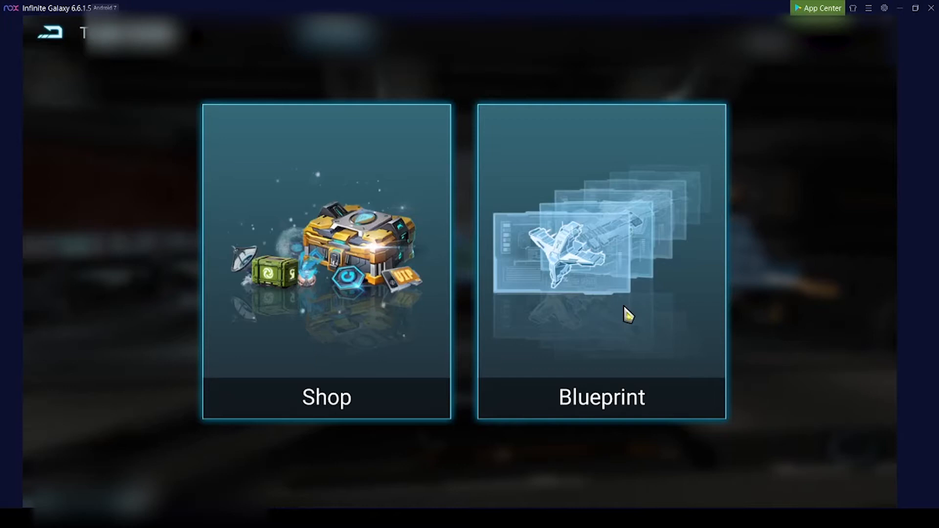
Enter the Blueprint list from the Shop screen to see unbuilt flagship blueprints
click(601, 263)
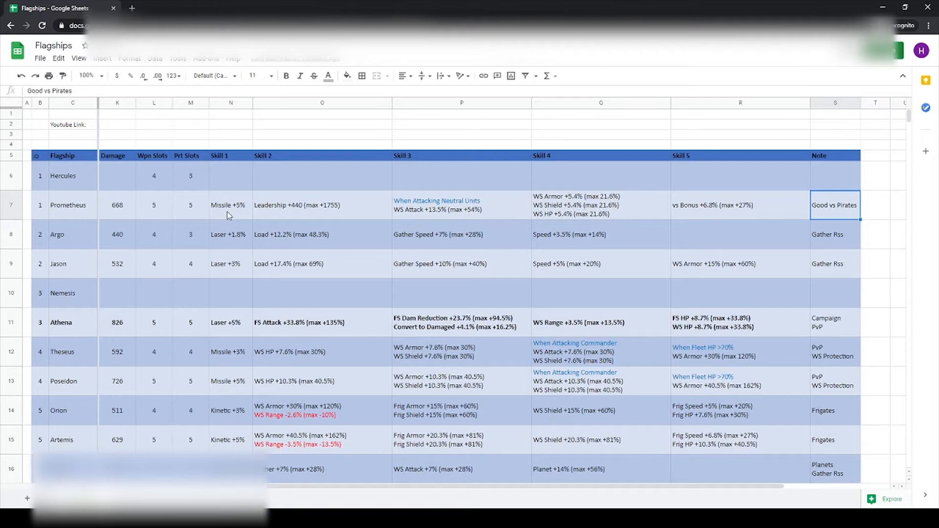
click(229, 204)
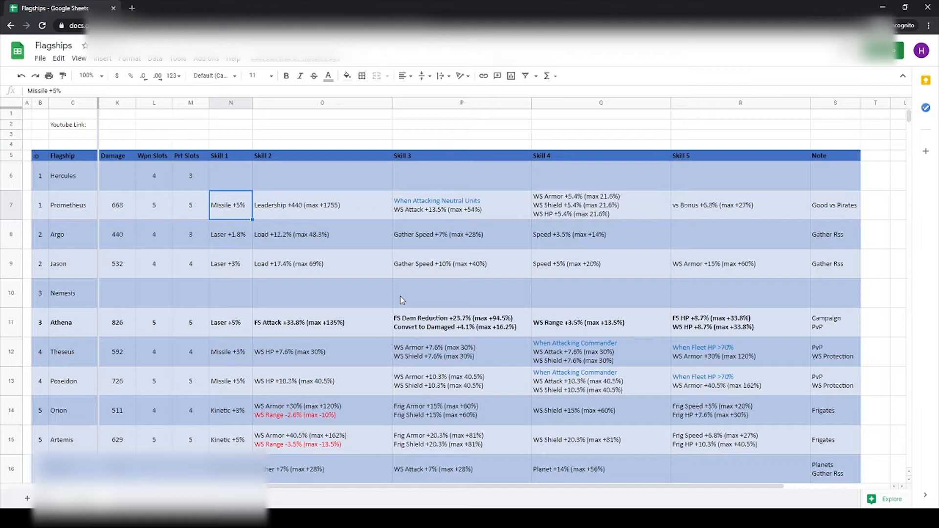
click(322, 205)
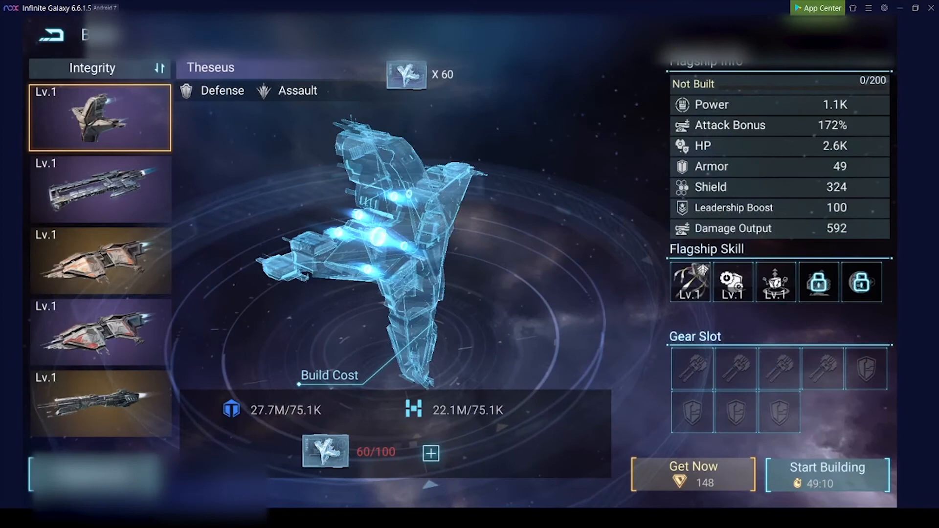
Select owned Nemesis and preview its rank 7 modification: 127.5K power, 1044% attack bonus
click(99, 262)
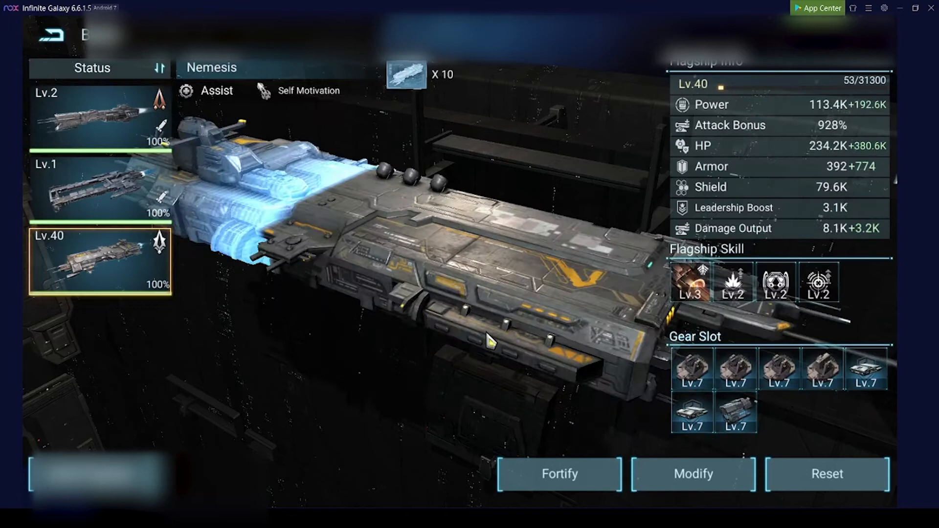
click(693, 474)
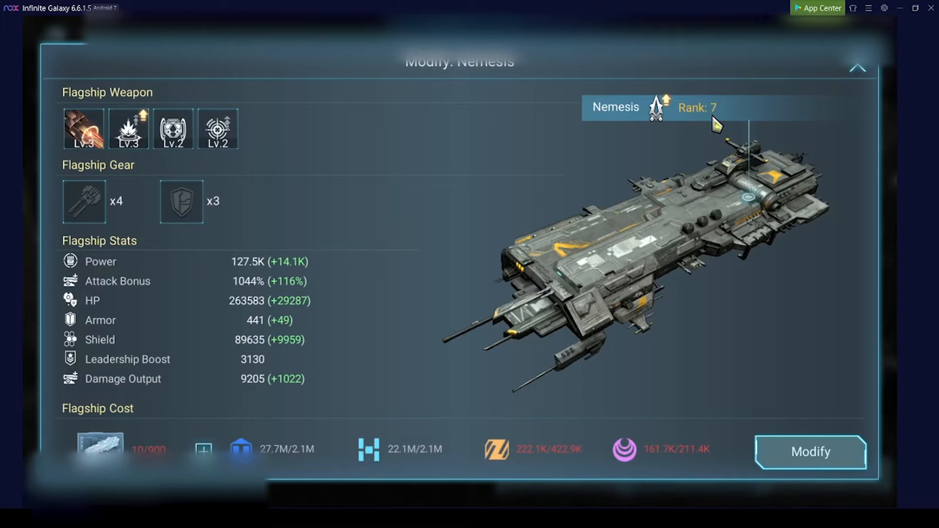
mouse_move(276, 364)
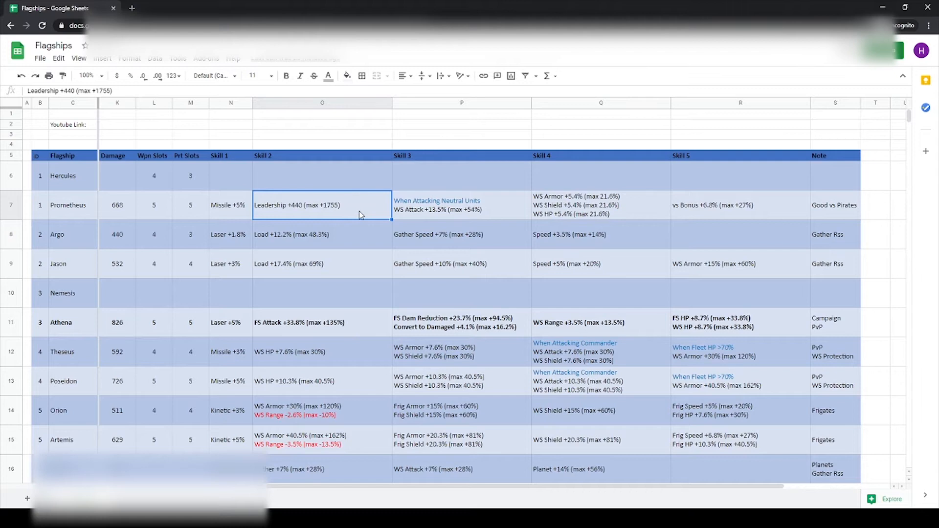
click(461, 205)
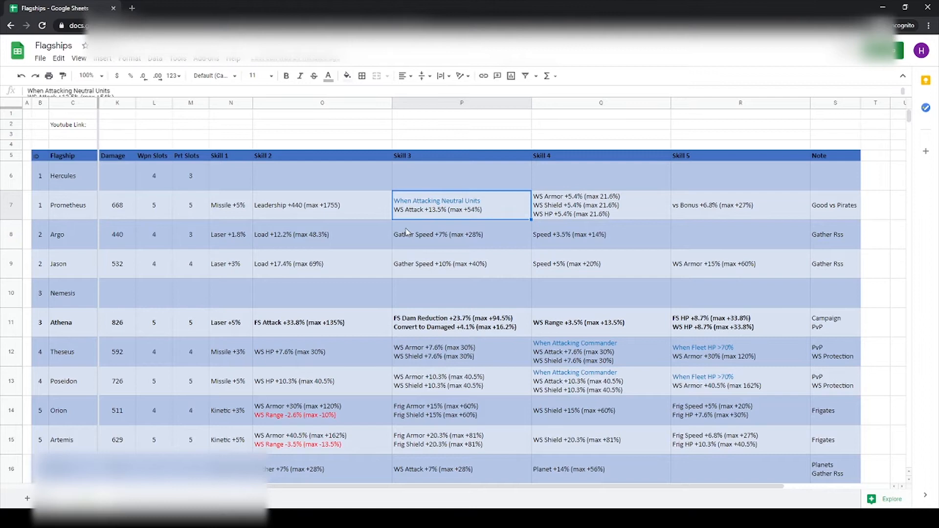
click(600, 204)
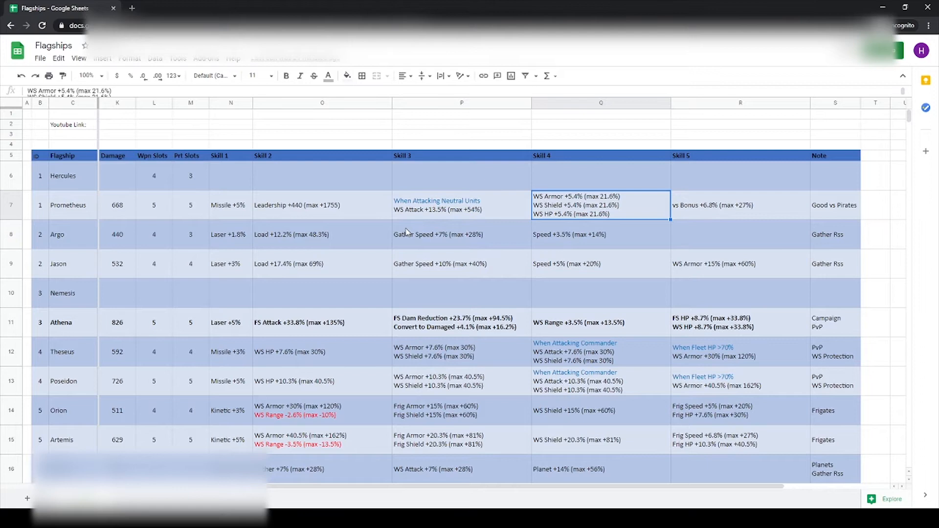
click(741, 205)
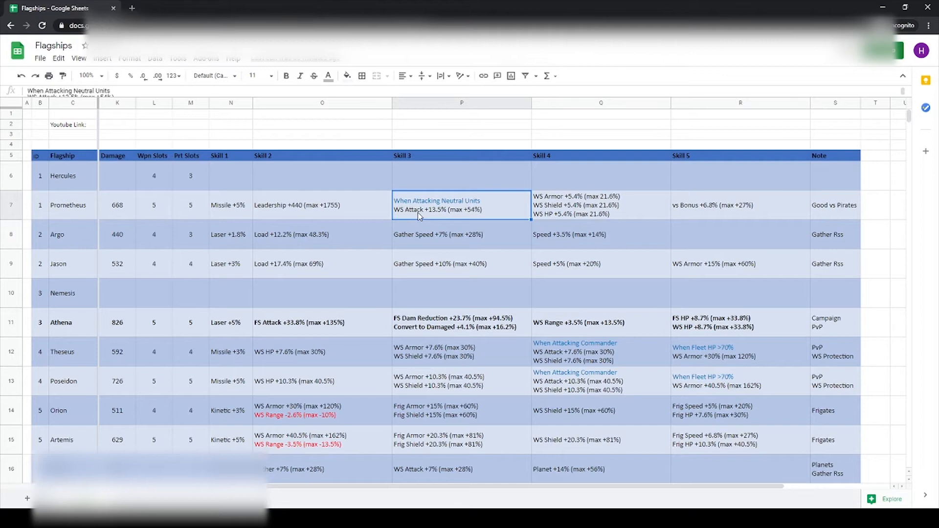
click(601, 205)
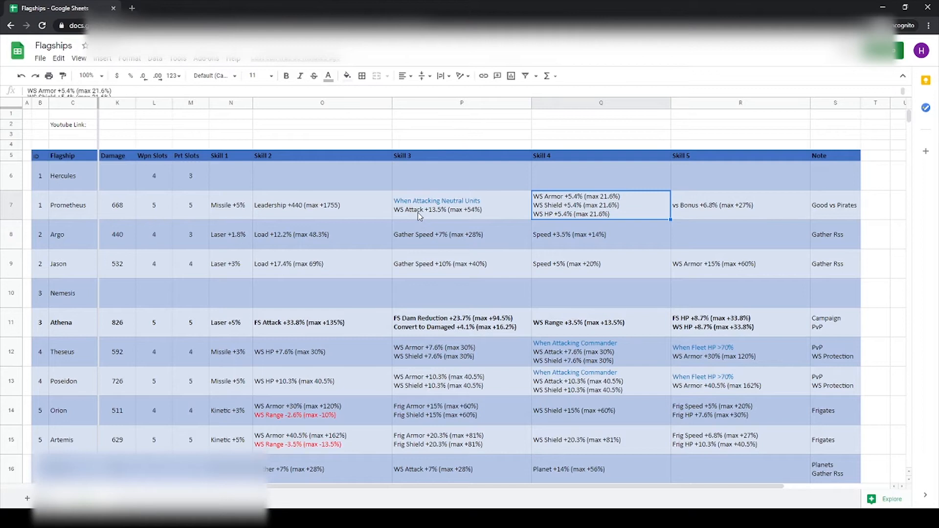
click(231, 263)
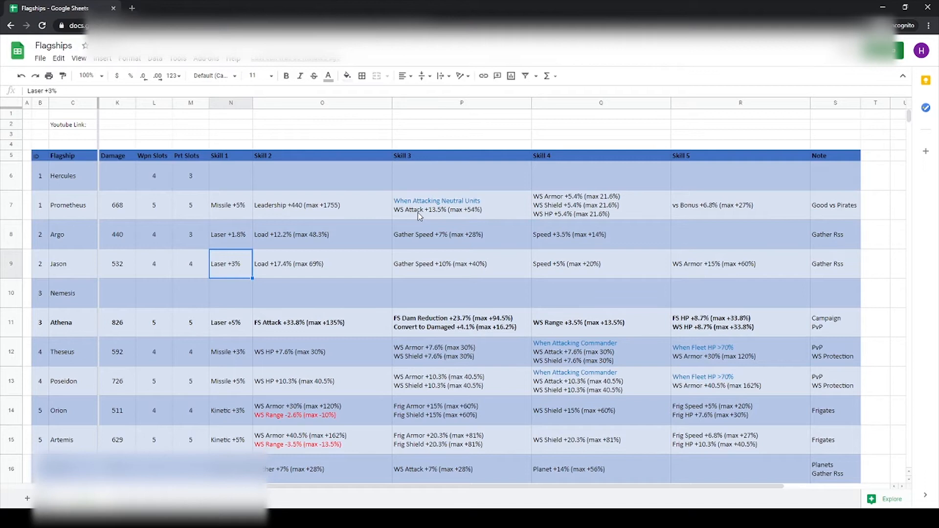
click(461, 263)
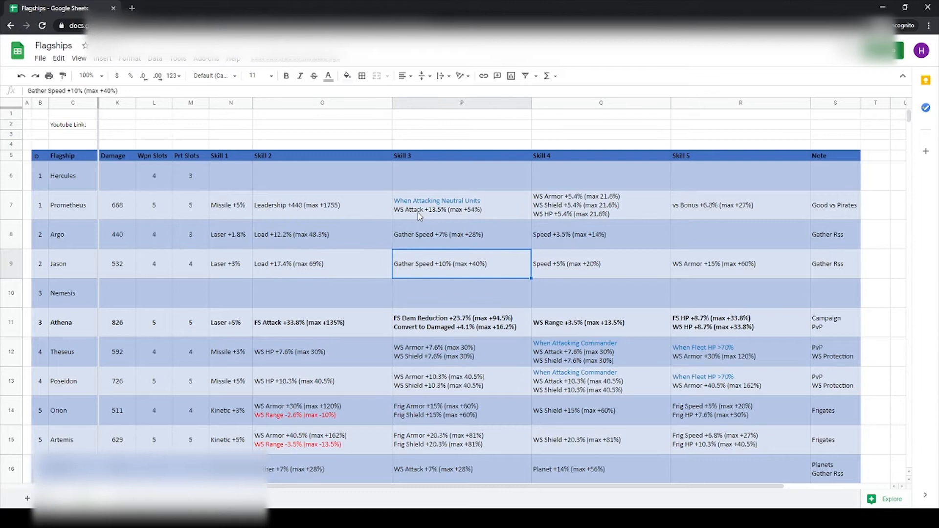
click(600, 264)
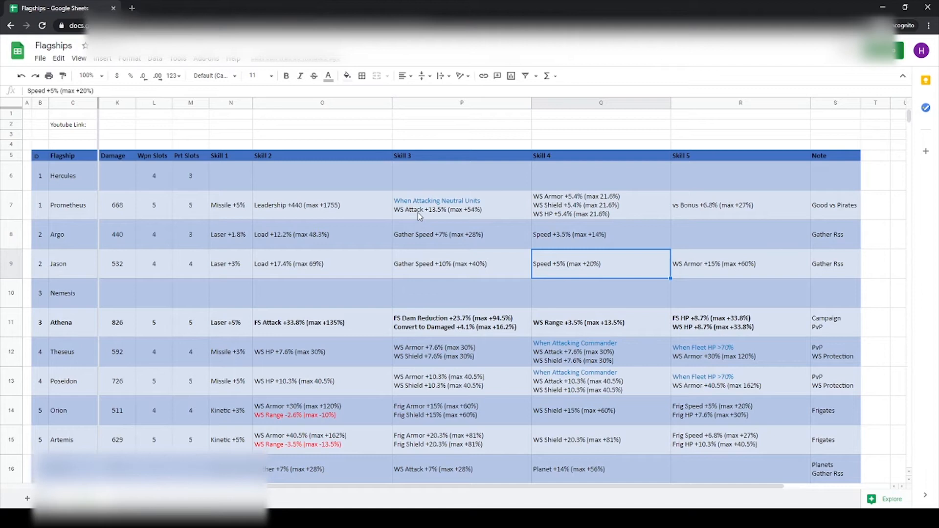
click(322, 264)
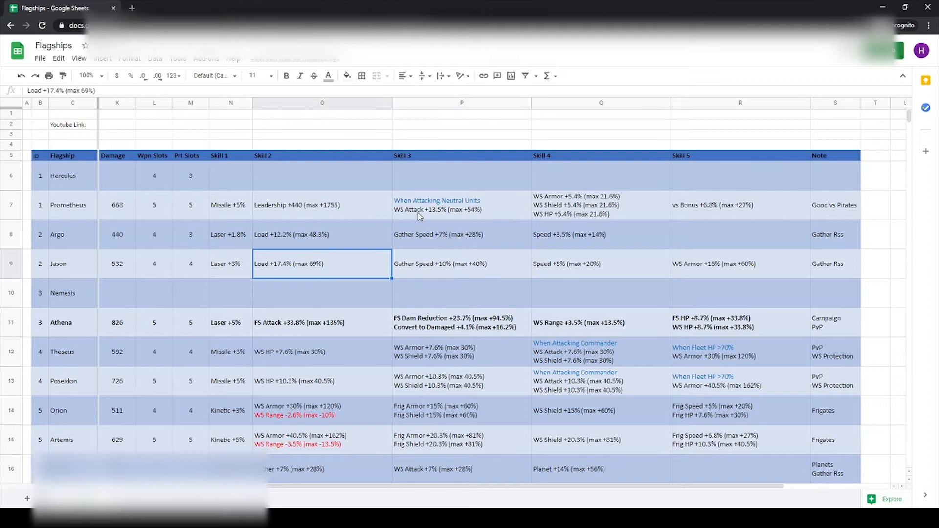
click(461, 263)
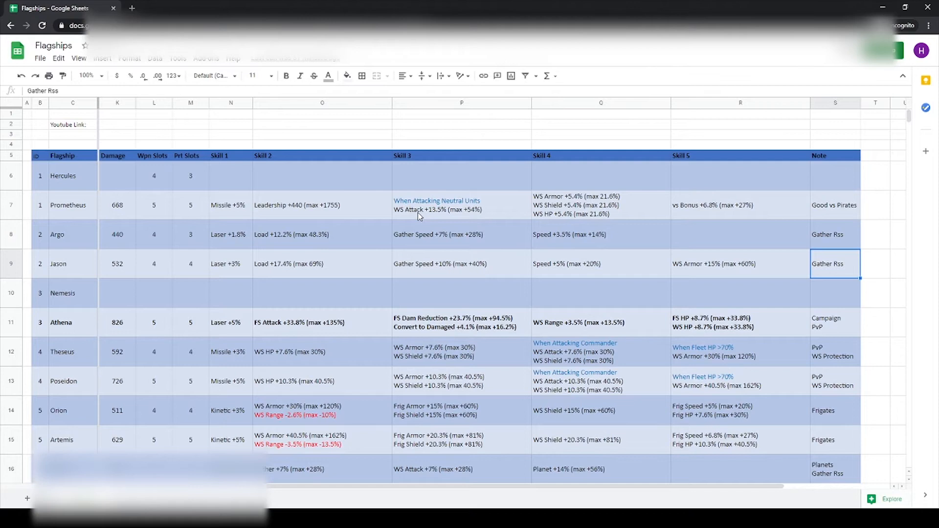
click(322, 322)
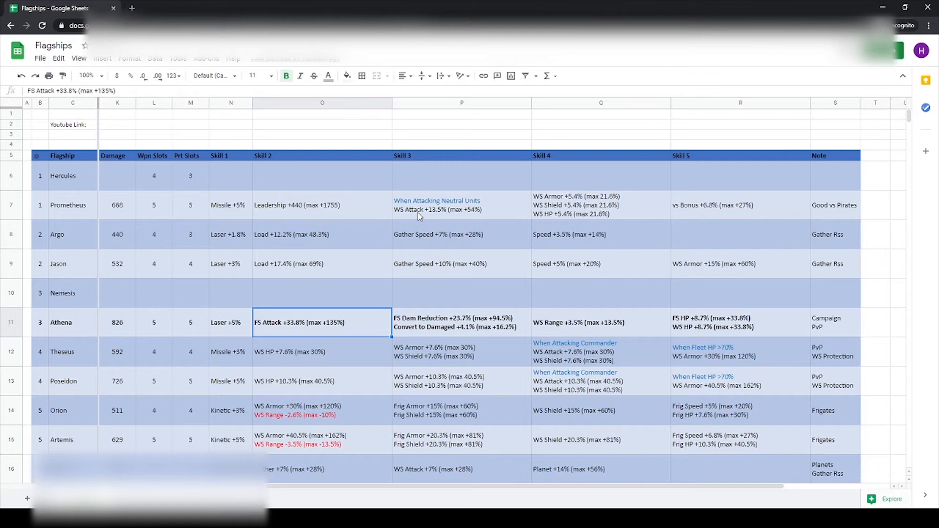
click(461, 322)
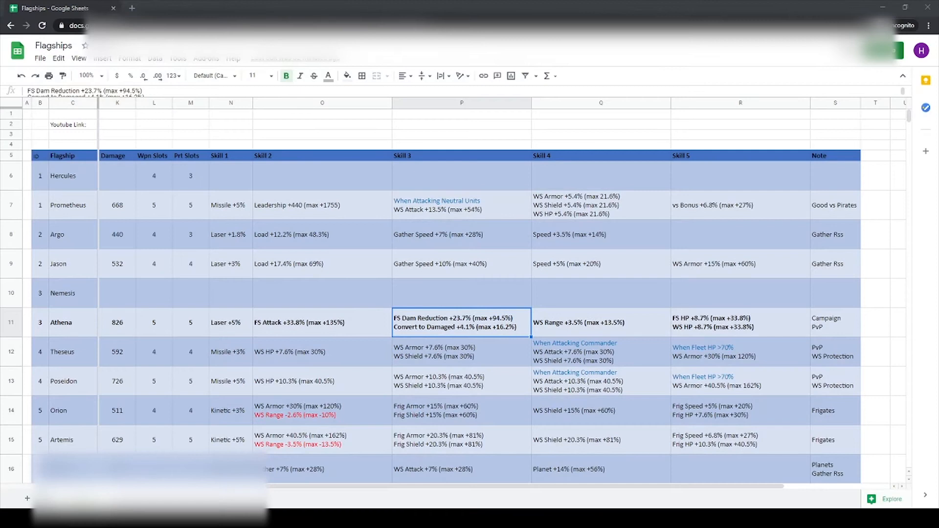
click(835, 322)
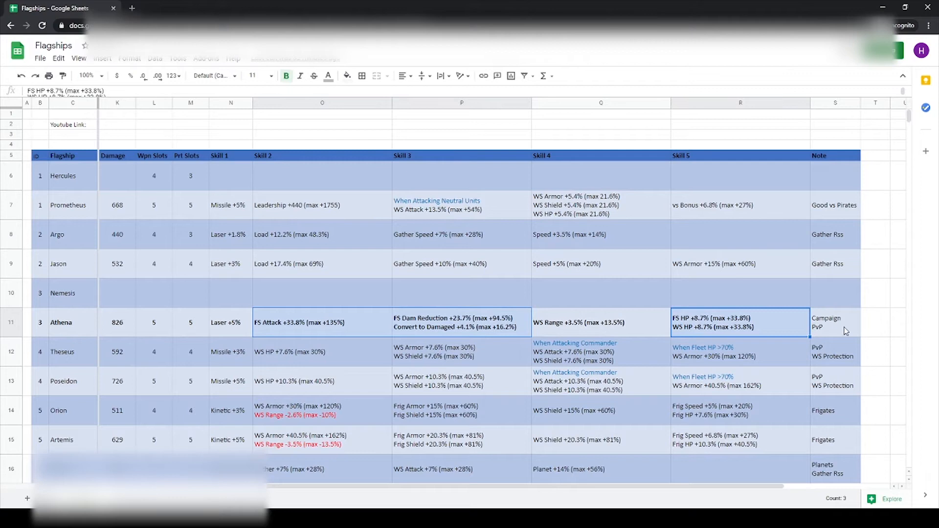
click(461, 322)
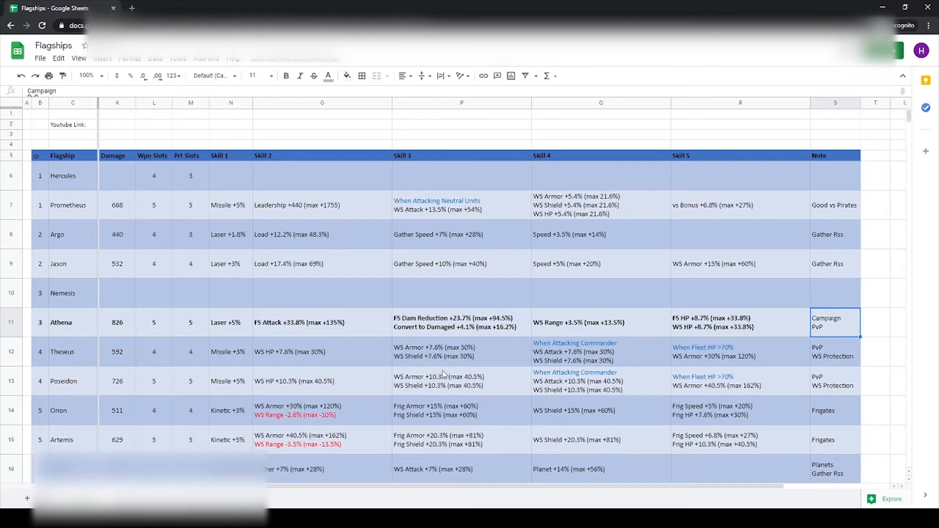
click(461, 381)
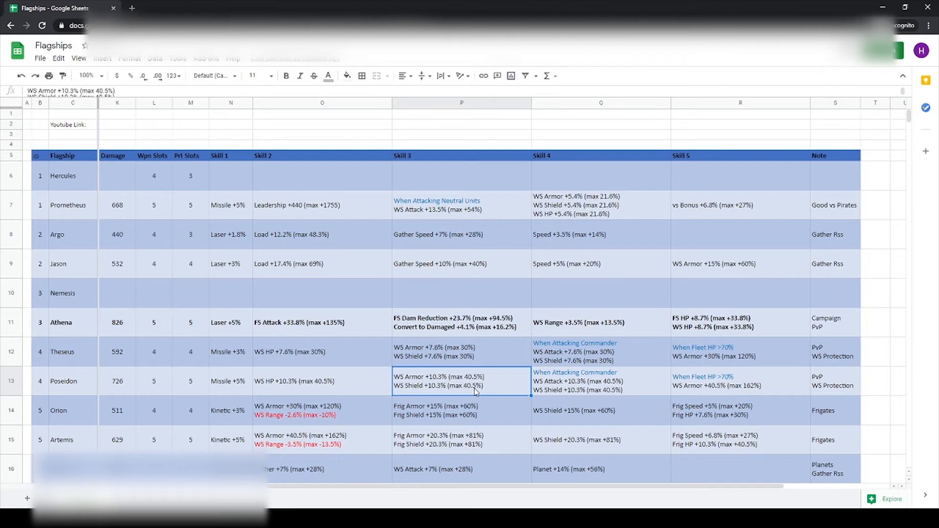
click(601, 380)
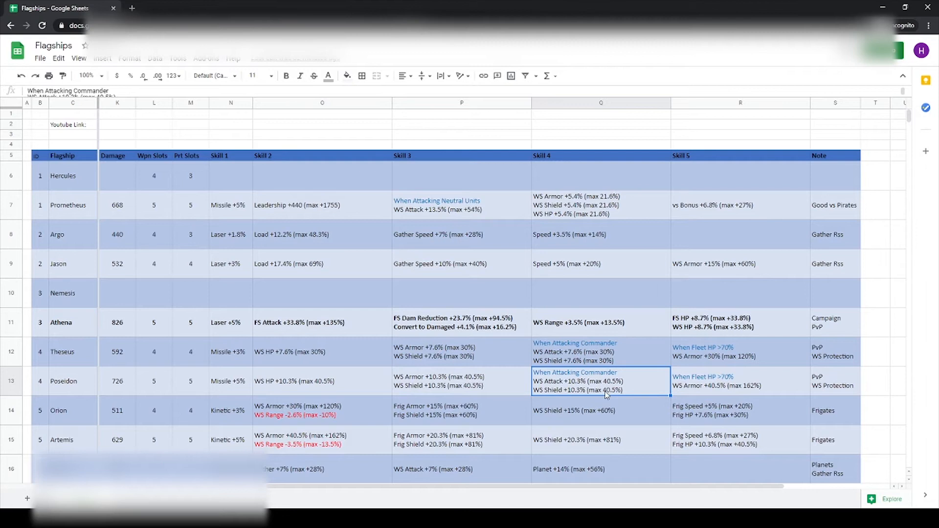
click(740, 381)
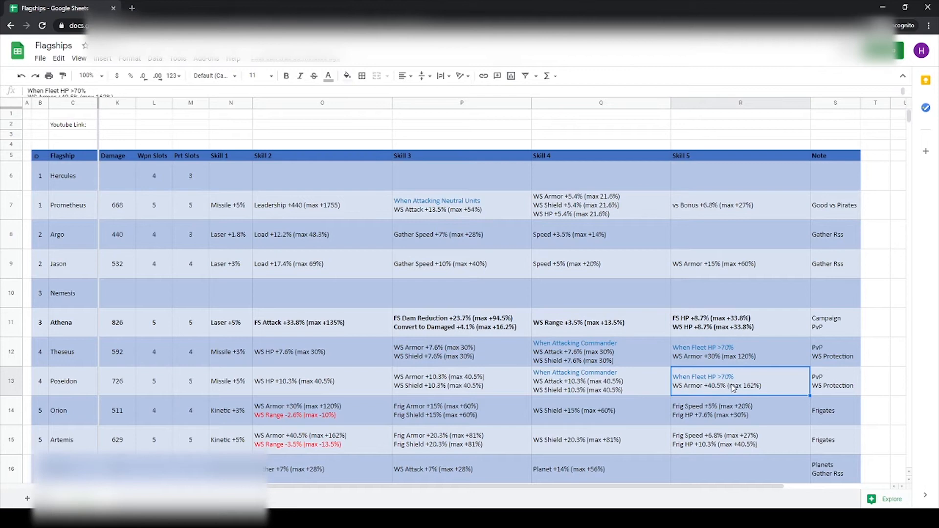
mouse_move(694, 402)
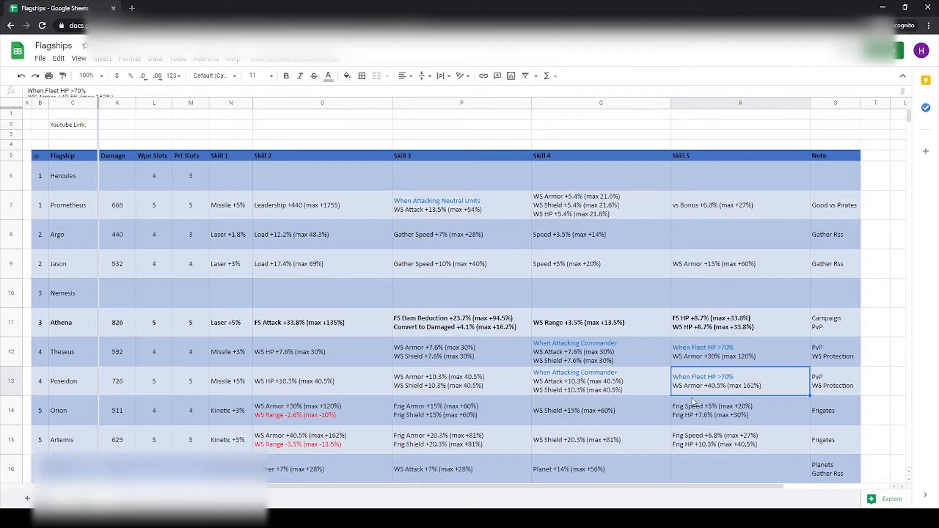
mouse_move(727, 390)
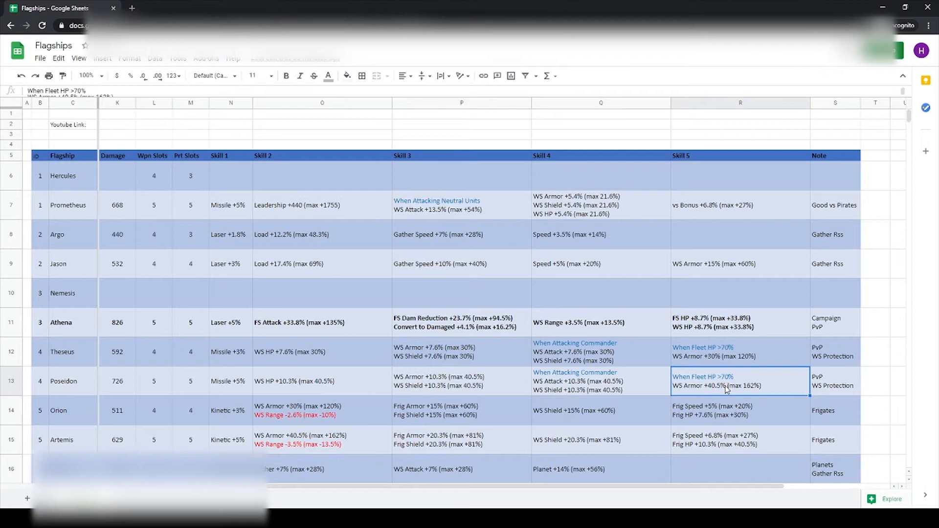
click(600, 381)
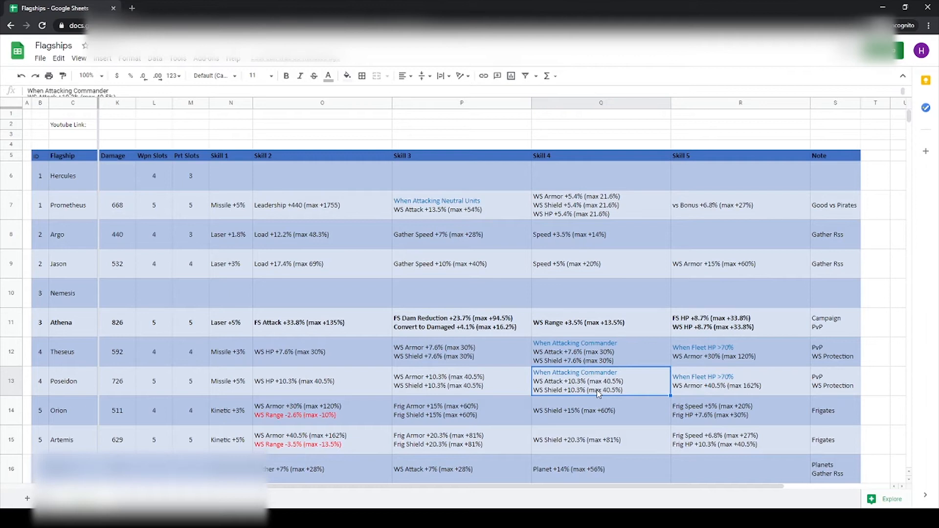
click(835, 380)
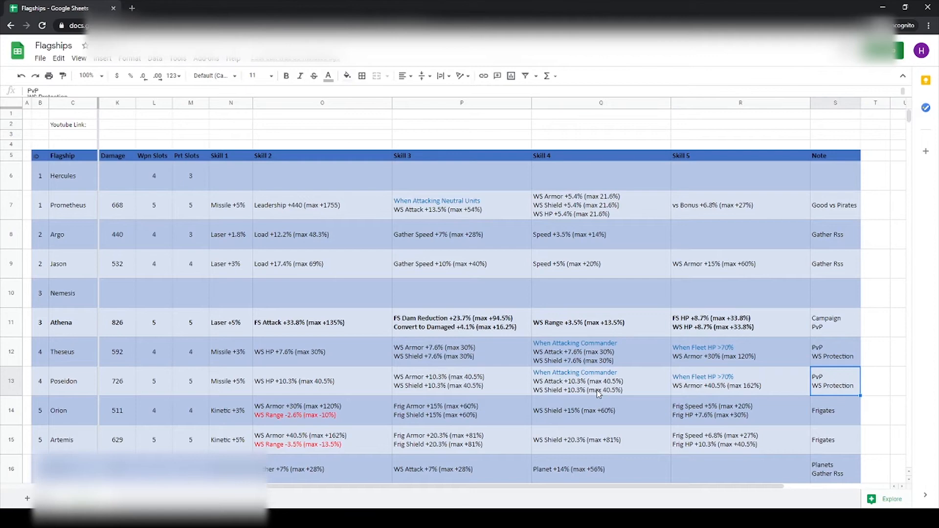
Review Artemis's Skill 2 range penalty and Skill 3 frigate bonuses, then begin a second line under 'Frigates' in its Note
scroll(down, 3)
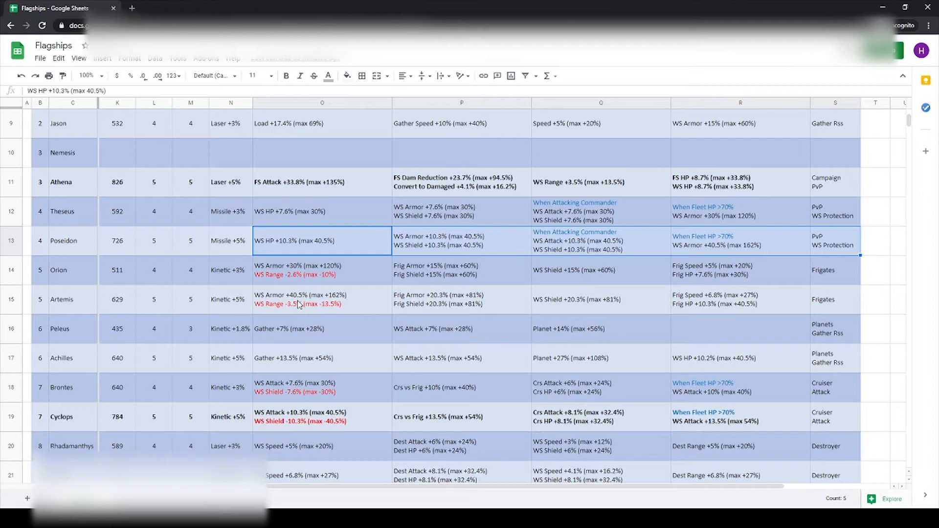
click(322, 300)
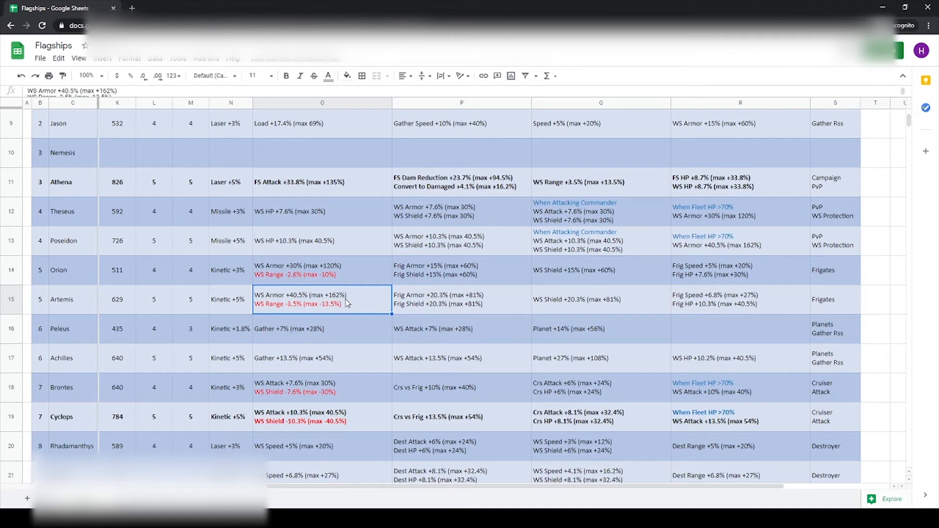
click(461, 299)
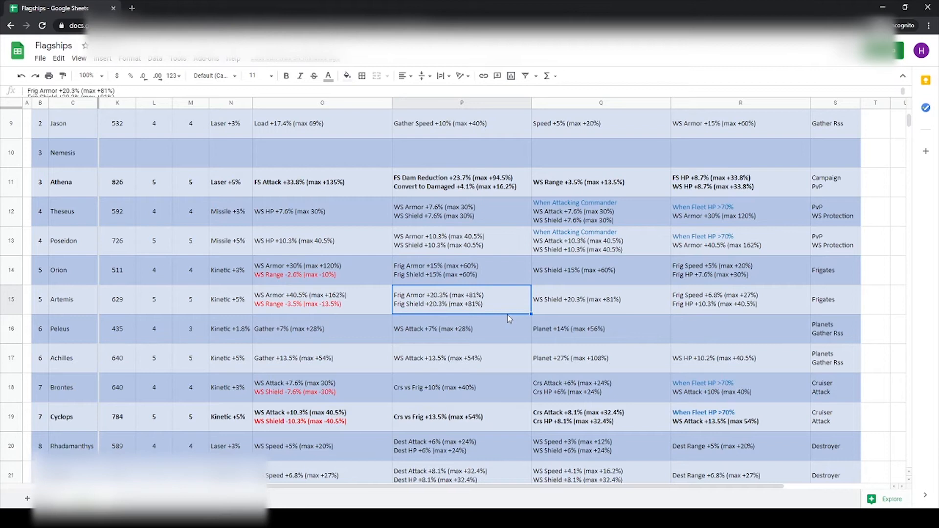
click(741, 299)
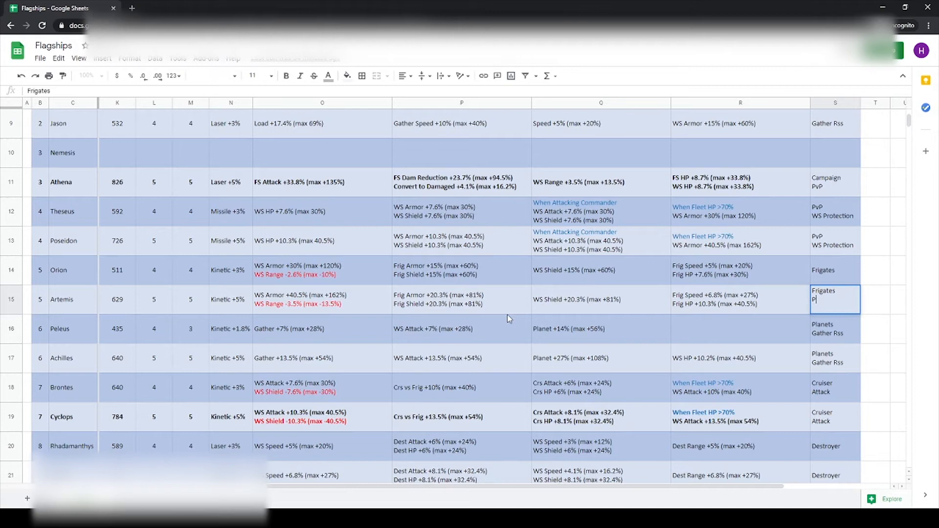
text(Protection)
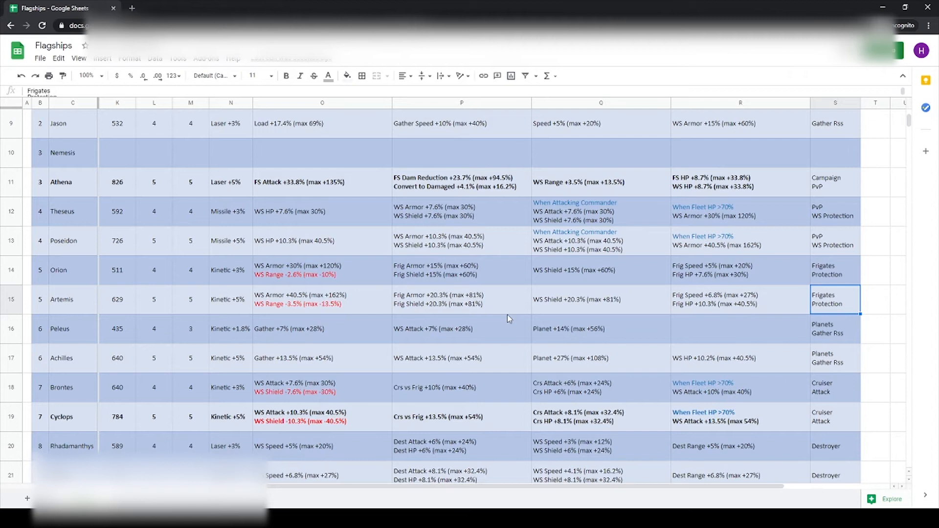
click(321, 299)
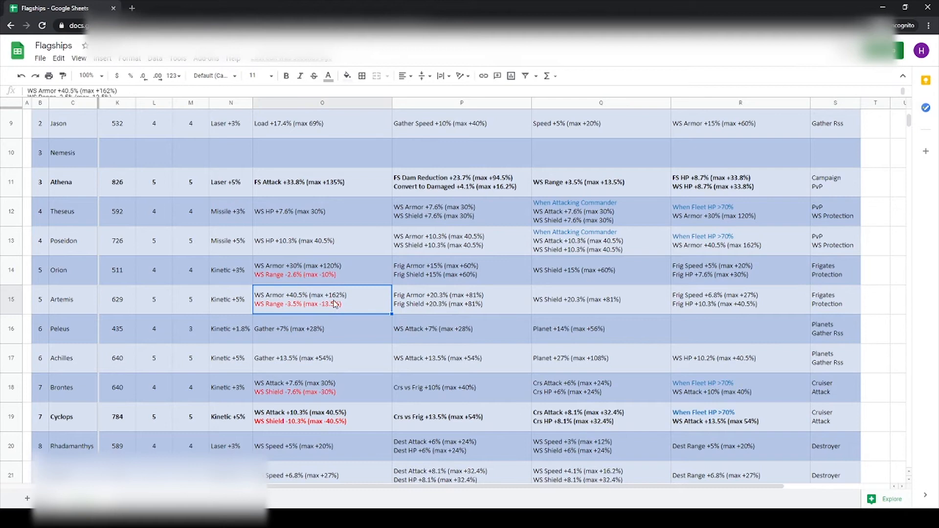
click(461, 300)
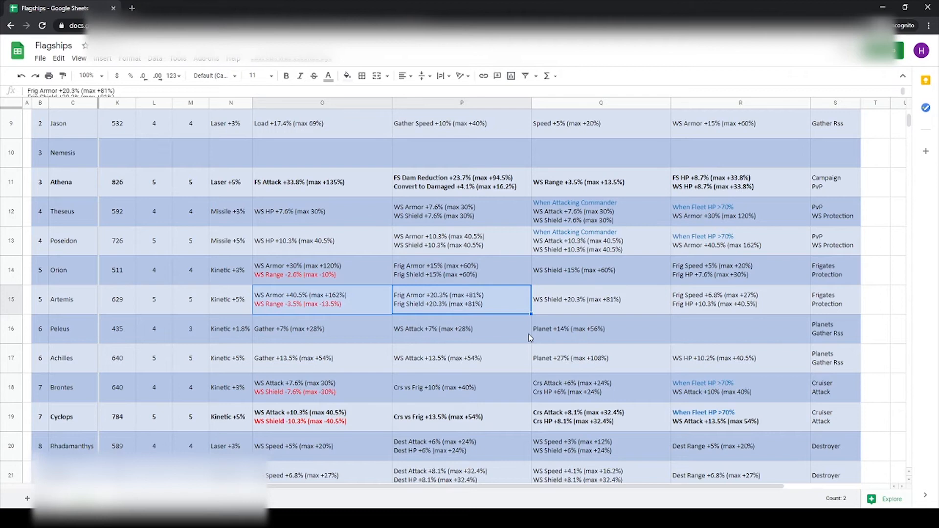
click(601, 299)
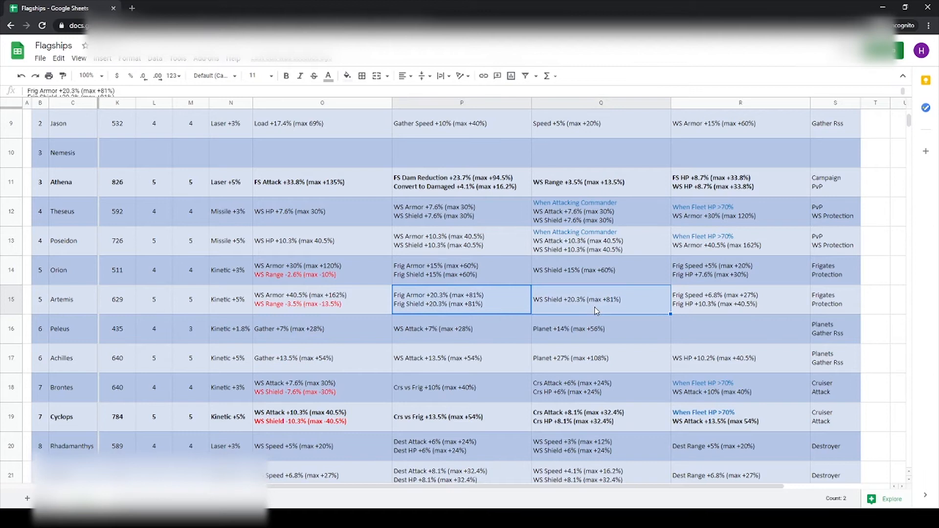
click(740, 299)
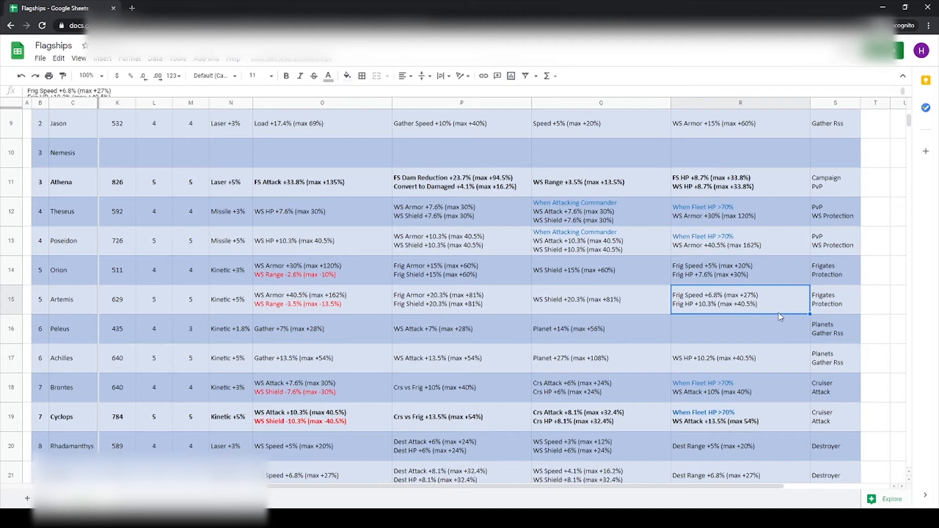
click(461, 270)
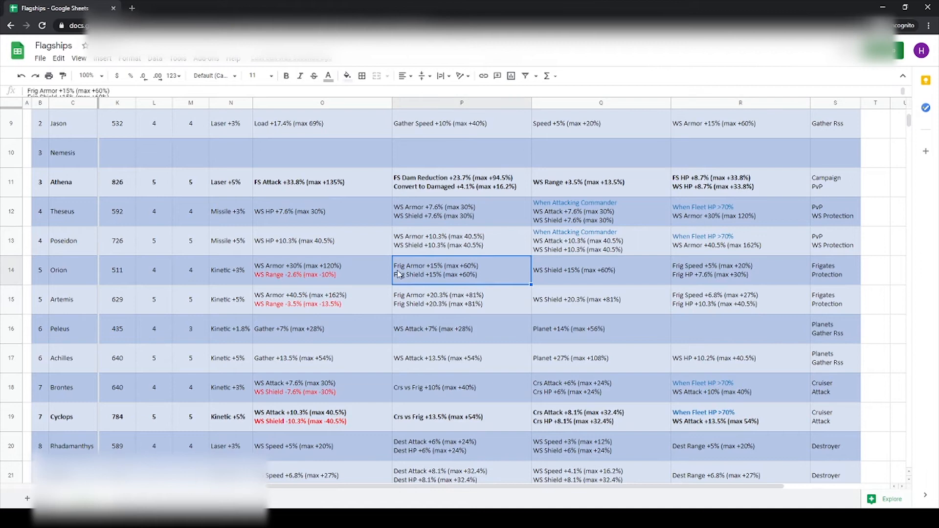
click(322, 358)
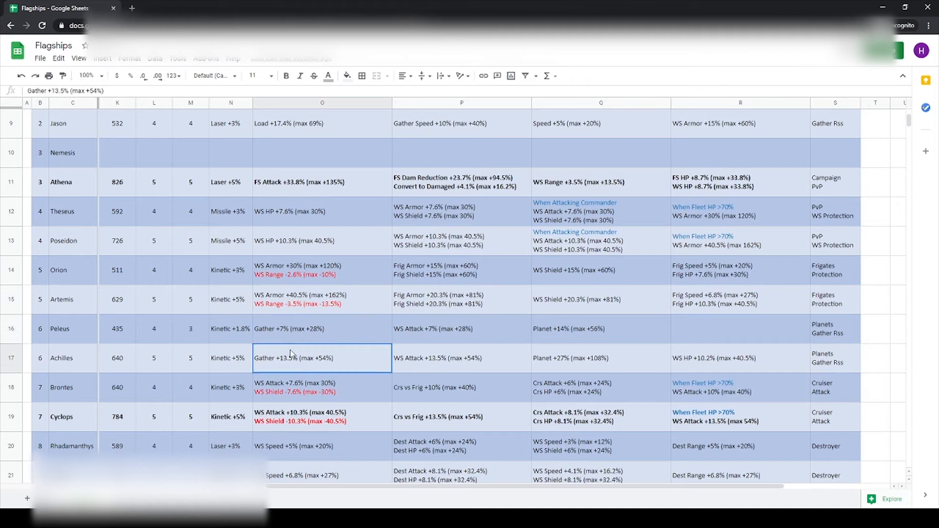
click(600, 358)
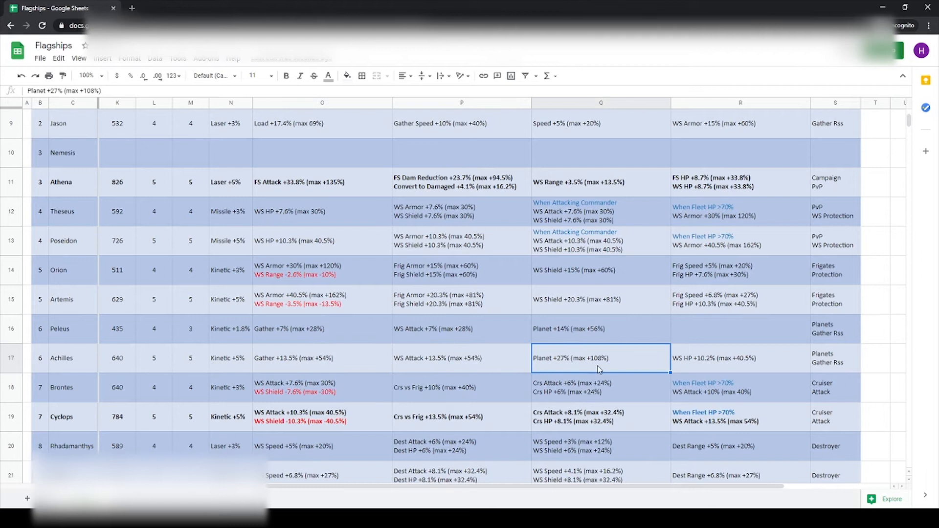
click(740, 358)
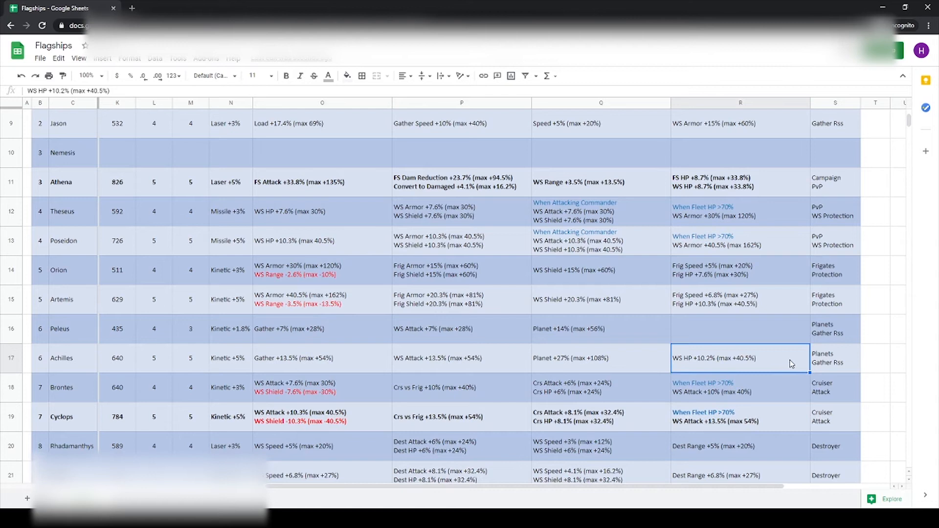
click(461, 358)
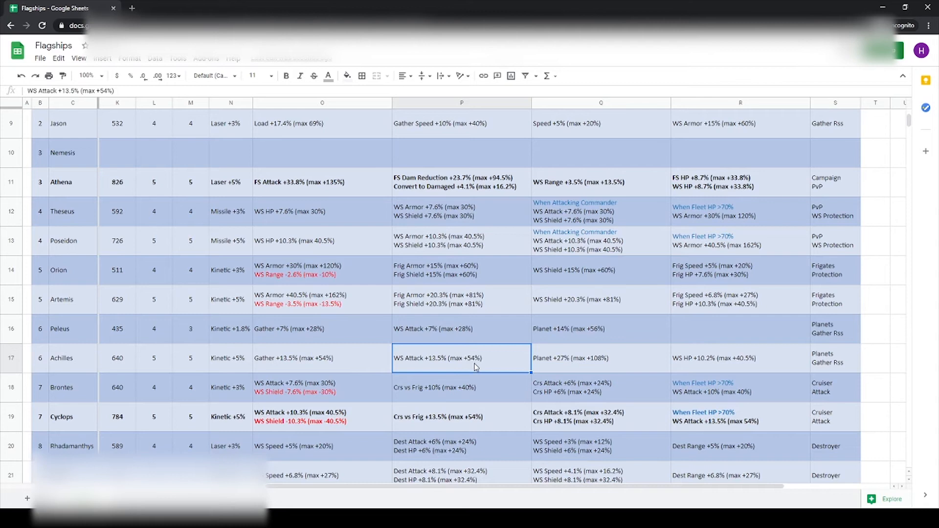
click(741, 358)
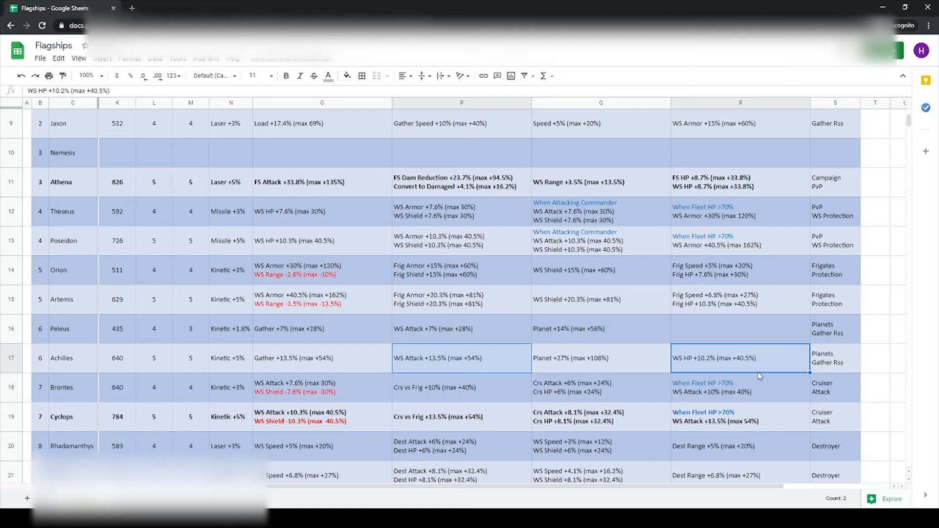
click(835, 358)
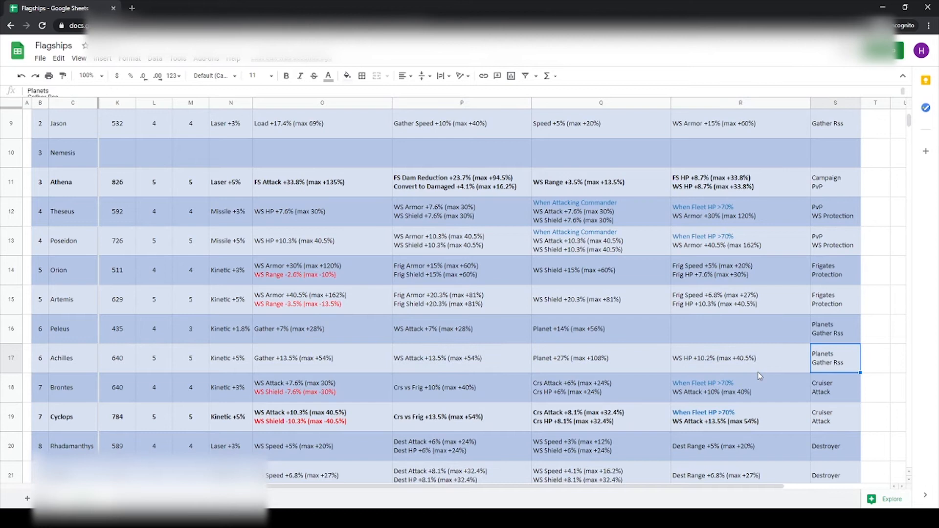
click(739, 358)
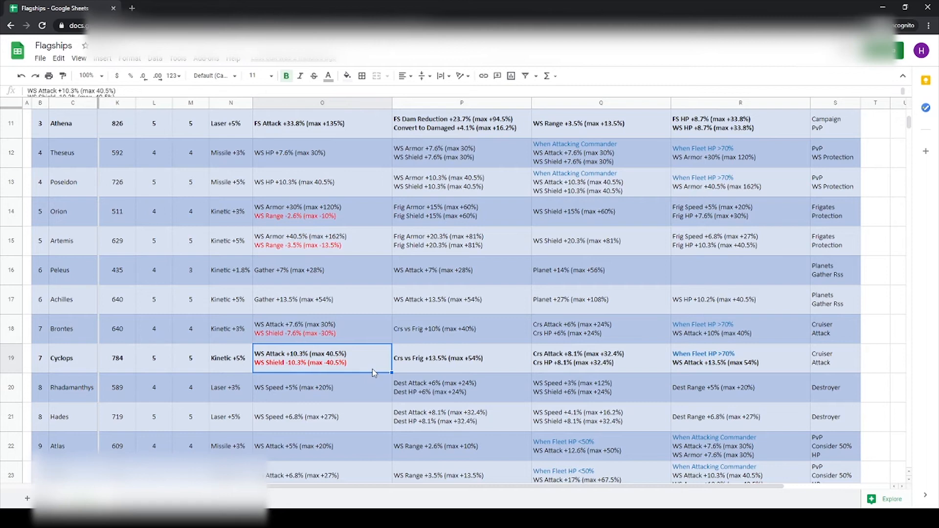
click(599, 358)
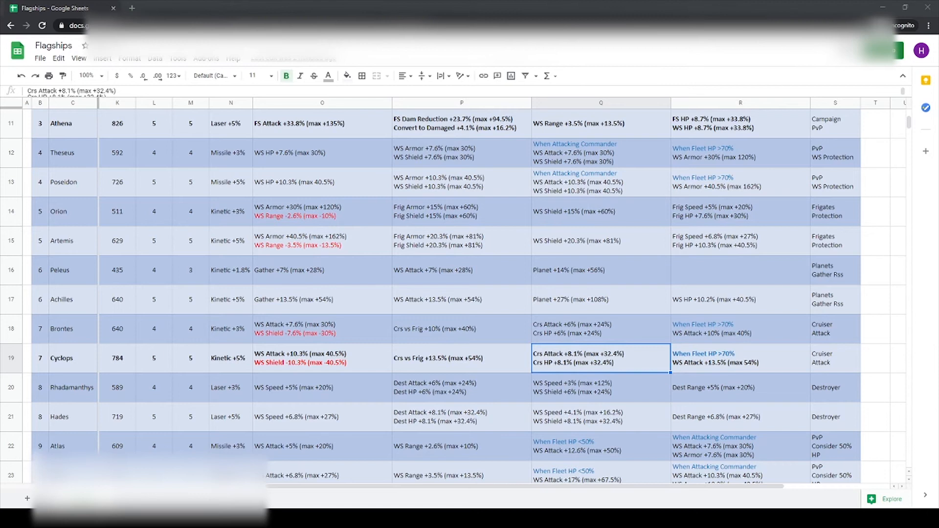
mouse_move(561, 431)
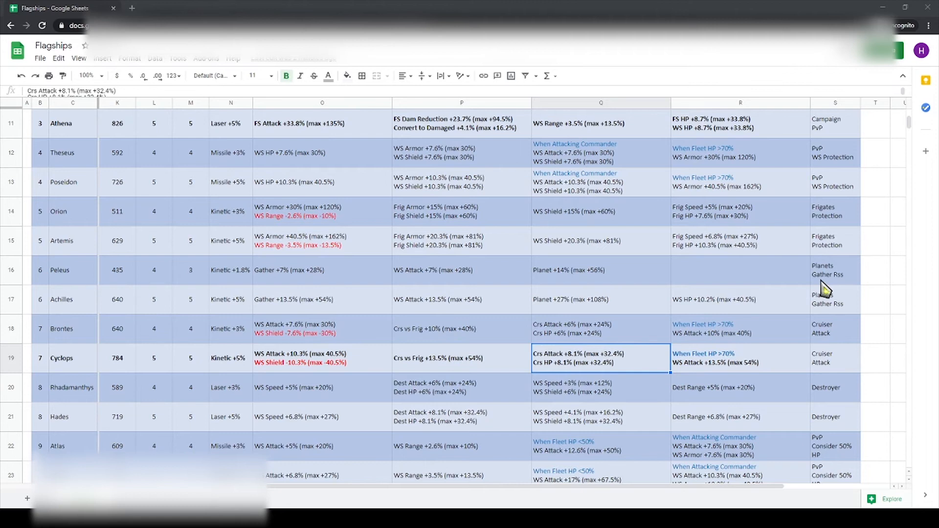
mouse_move(606, 367)
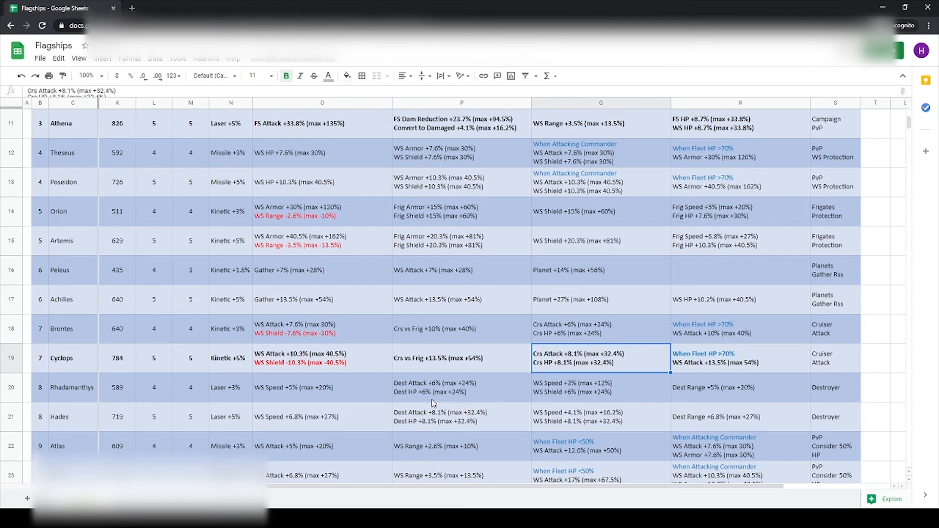
click(322, 358)
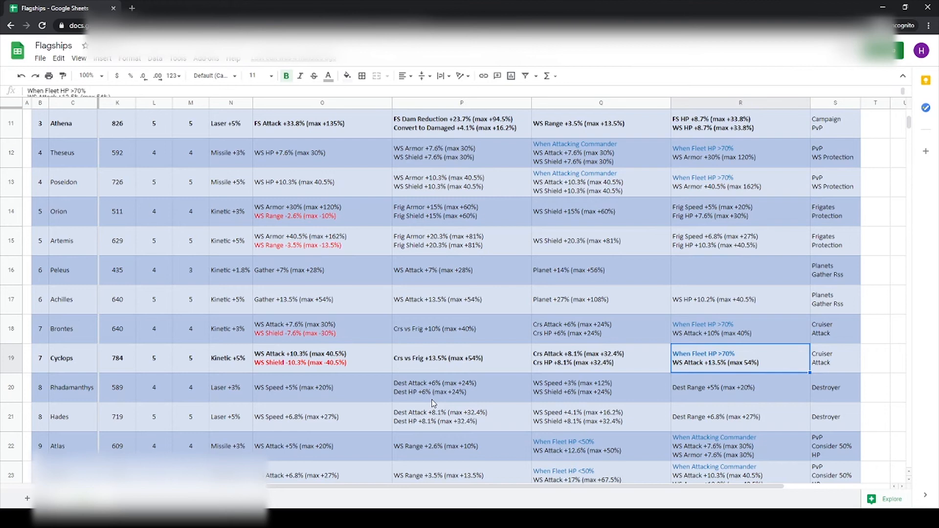
click(461, 358)
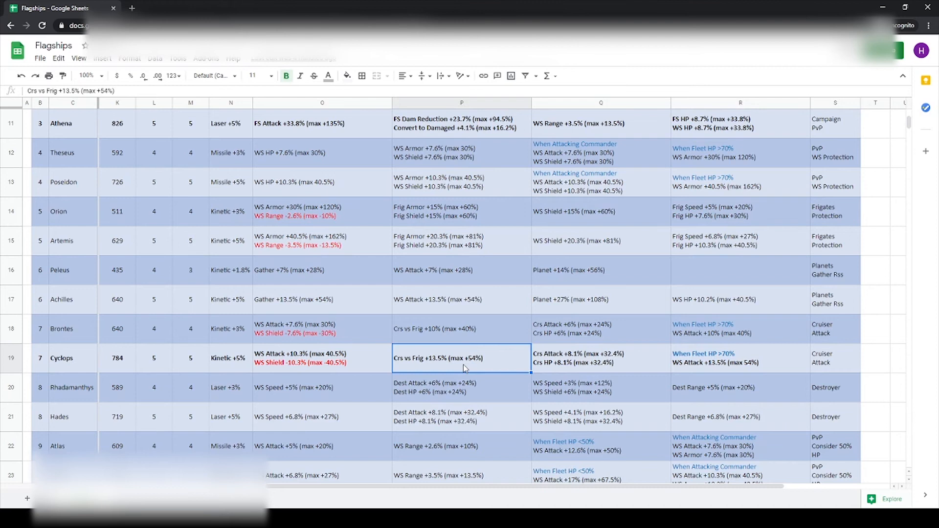
click(600, 358)
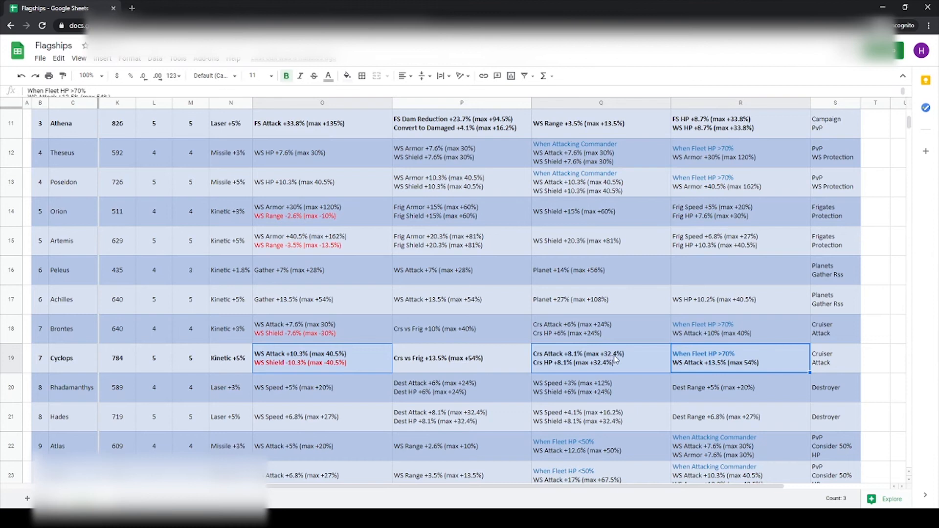
mouse_move(754, 369)
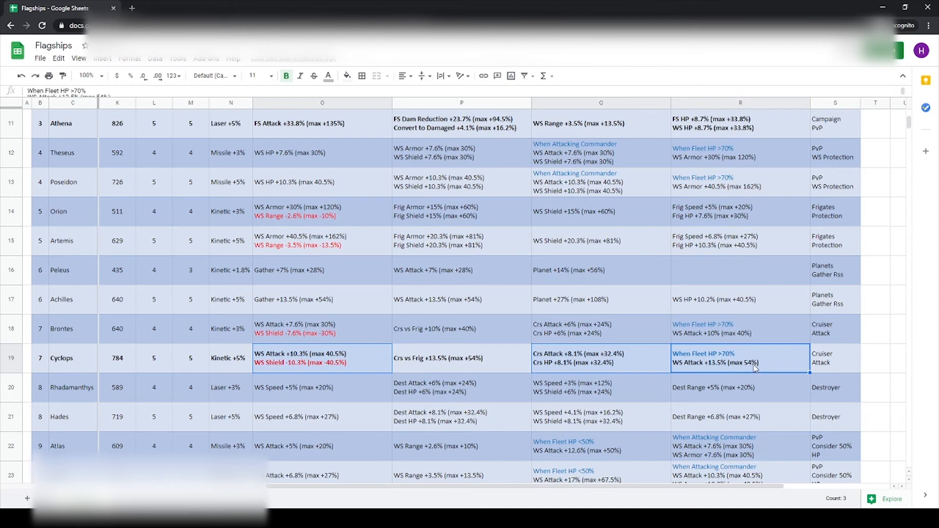
mouse_move(143, 354)
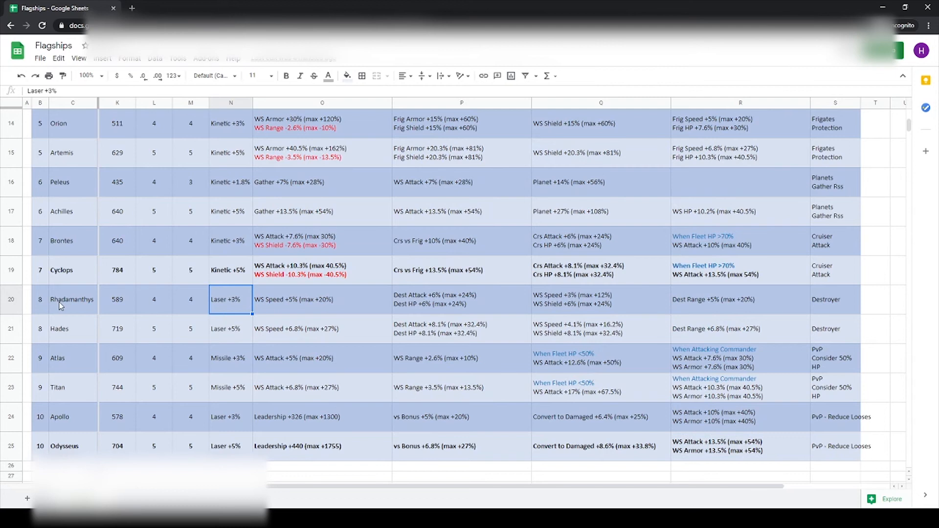
click(322, 329)
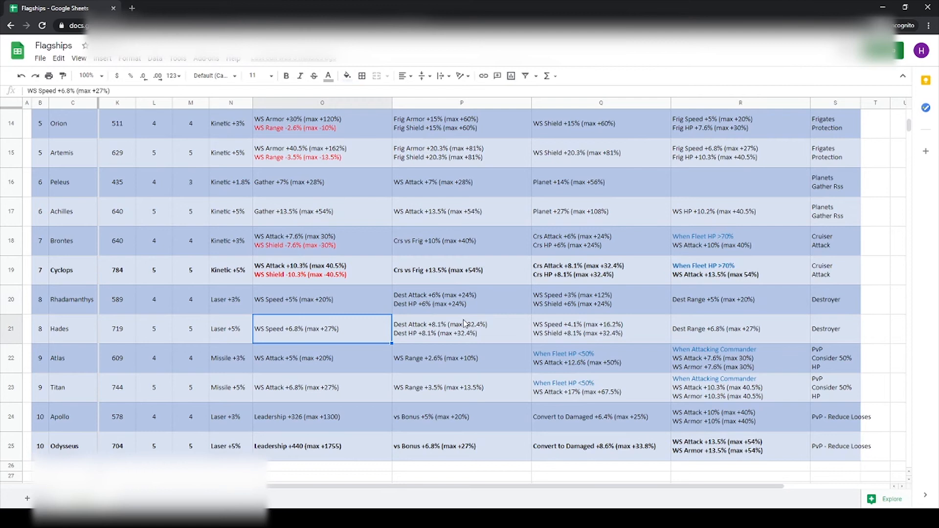
click(461, 329)
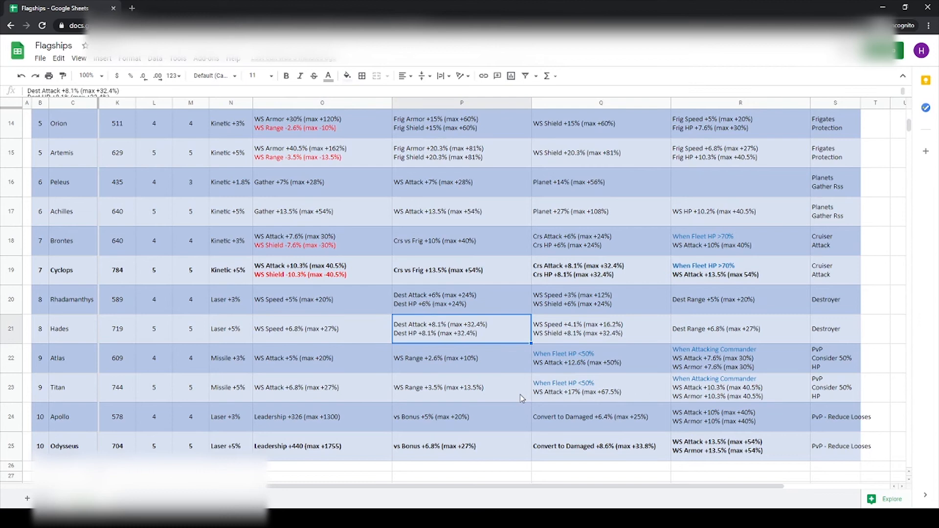
click(601, 329)
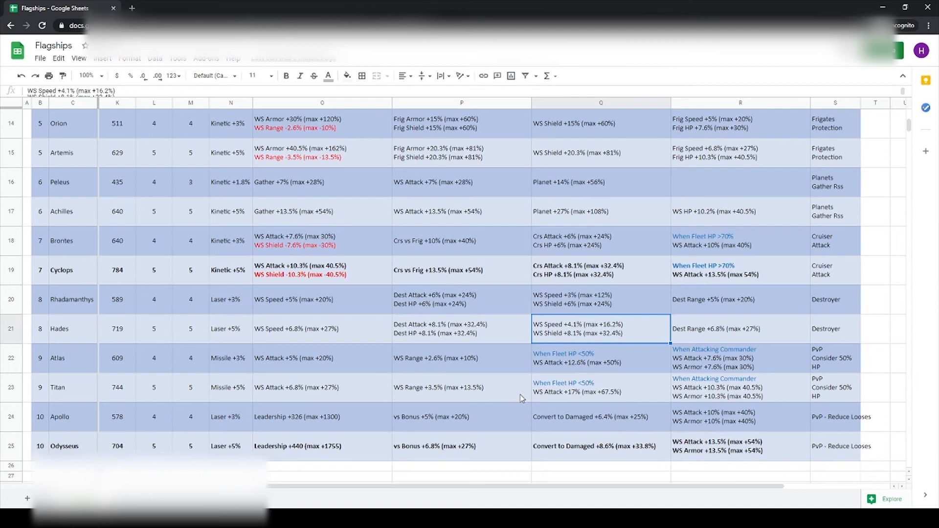
click(741, 328)
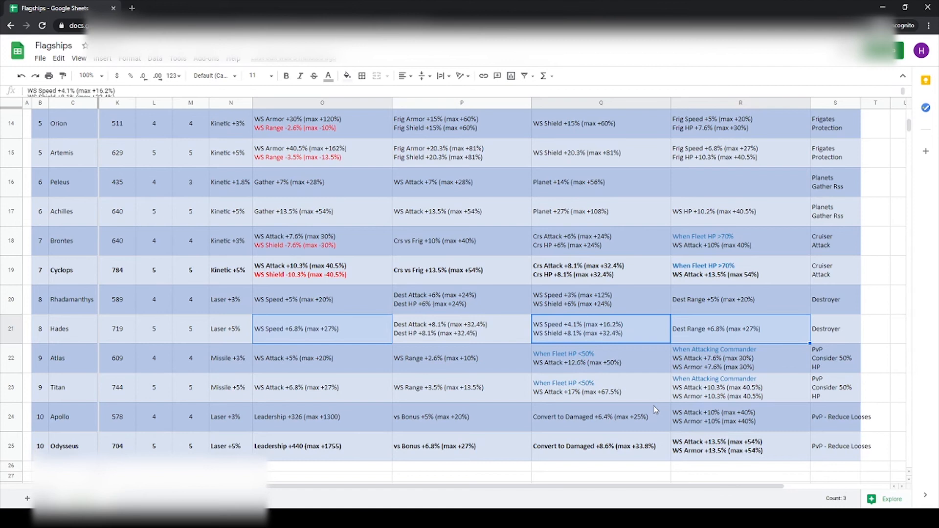
click(835, 328)
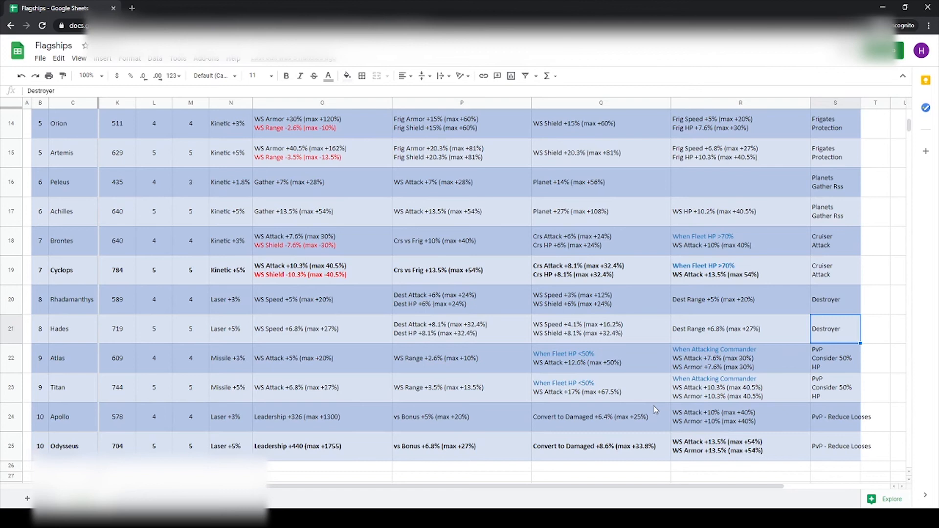
click(740, 329)
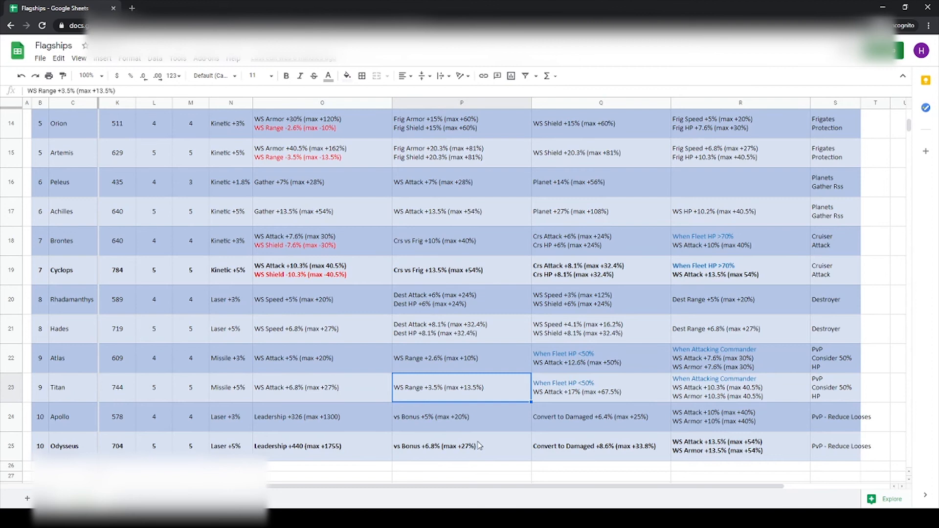
click(599, 388)
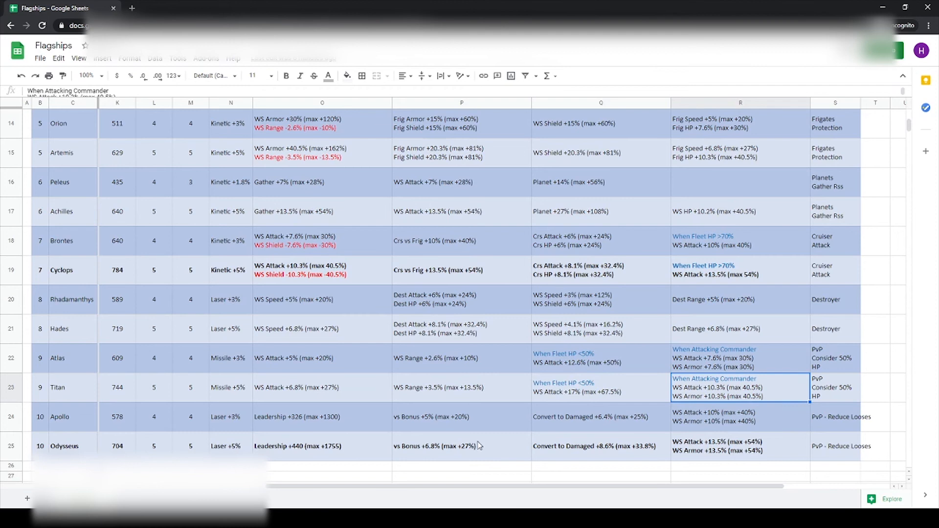
click(600, 387)
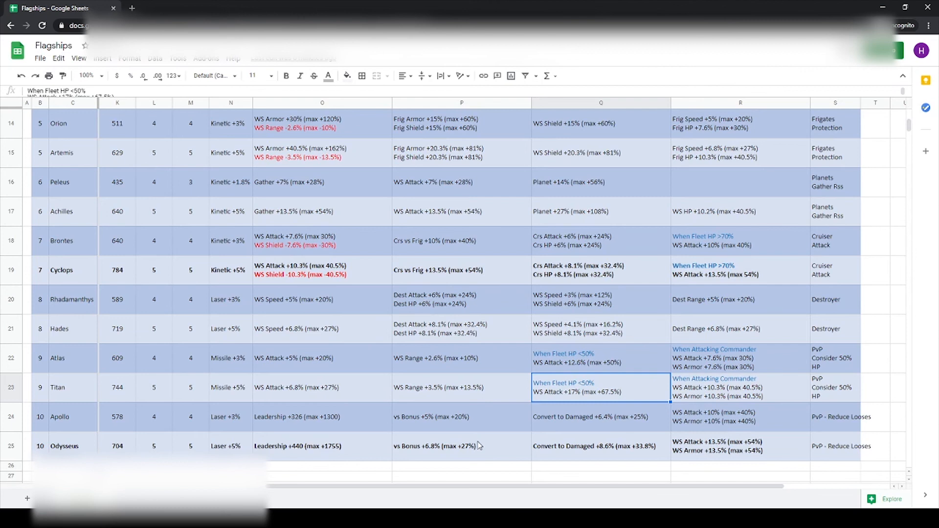
click(835, 387)
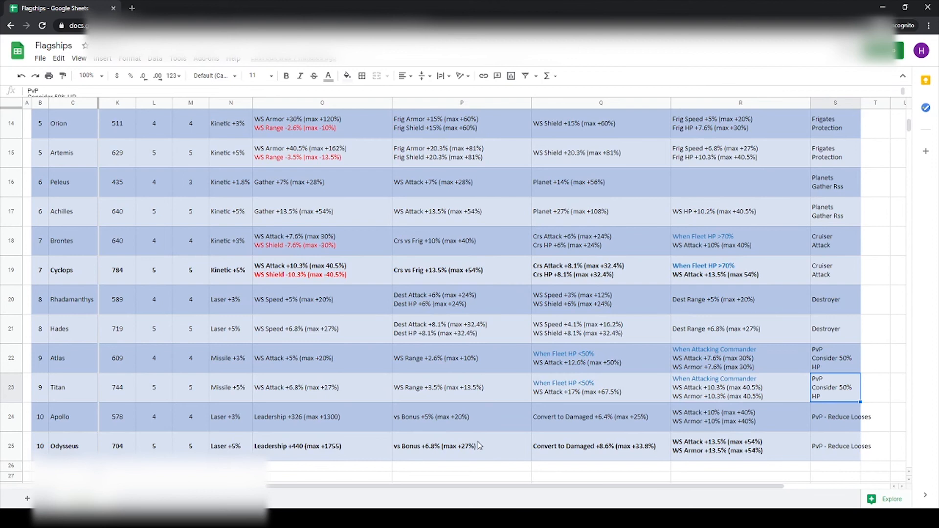
click(739, 387)
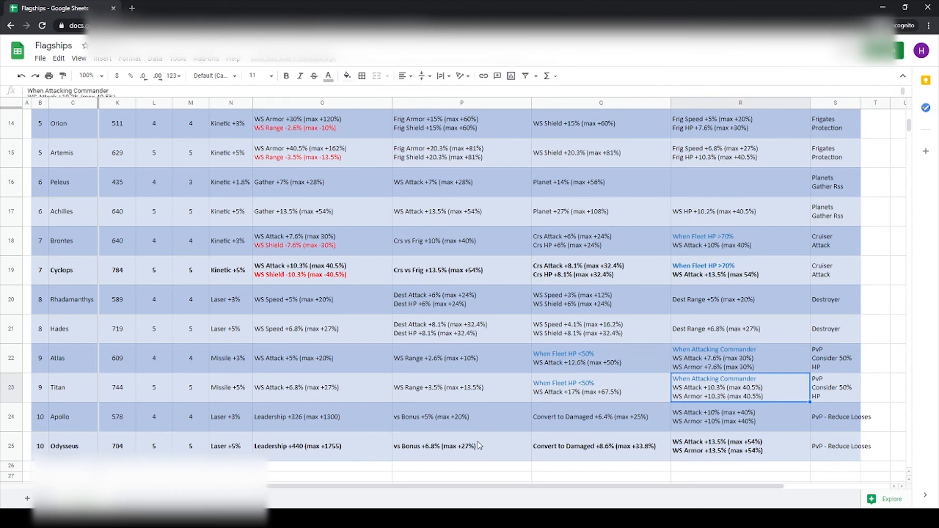
click(230, 388)
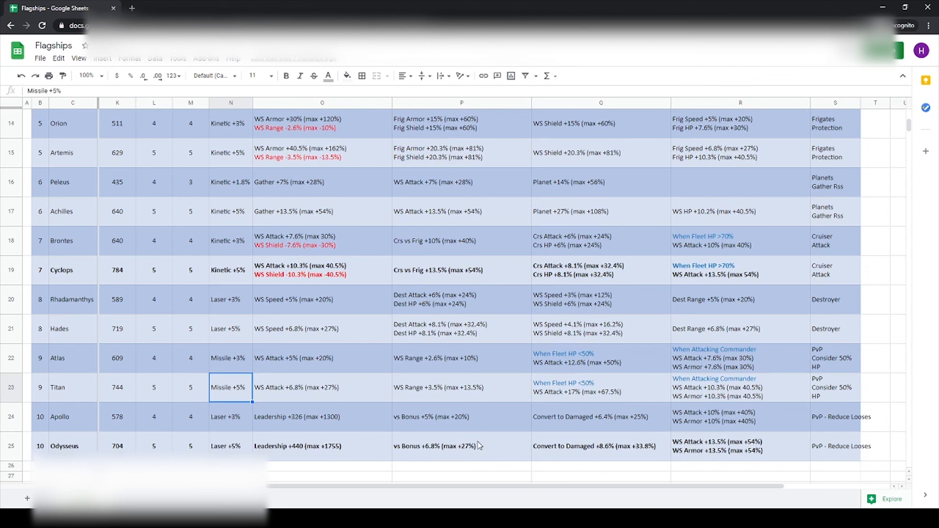
click(322, 446)
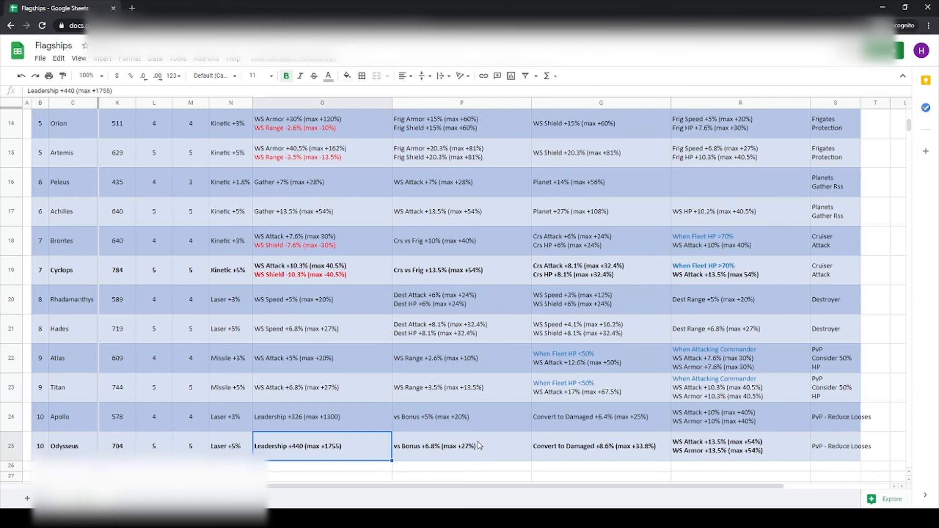
click(461, 446)
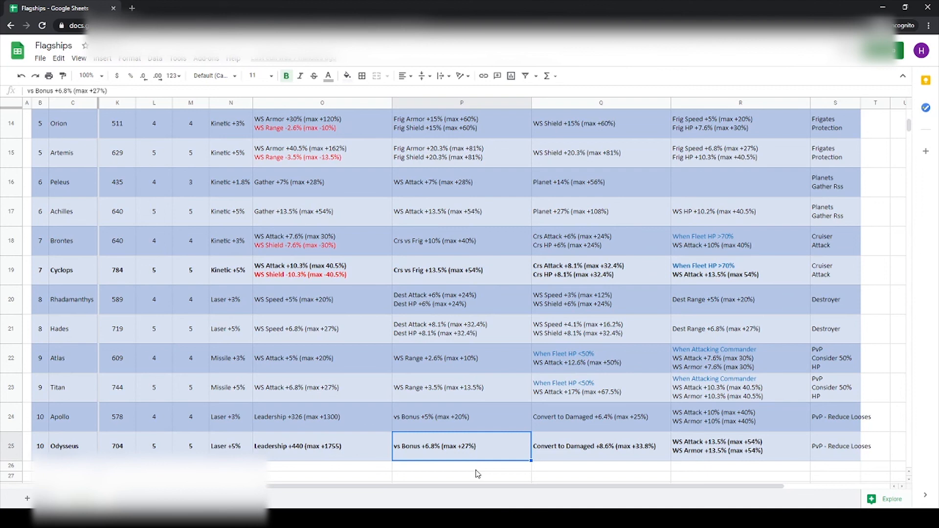
click(600, 447)
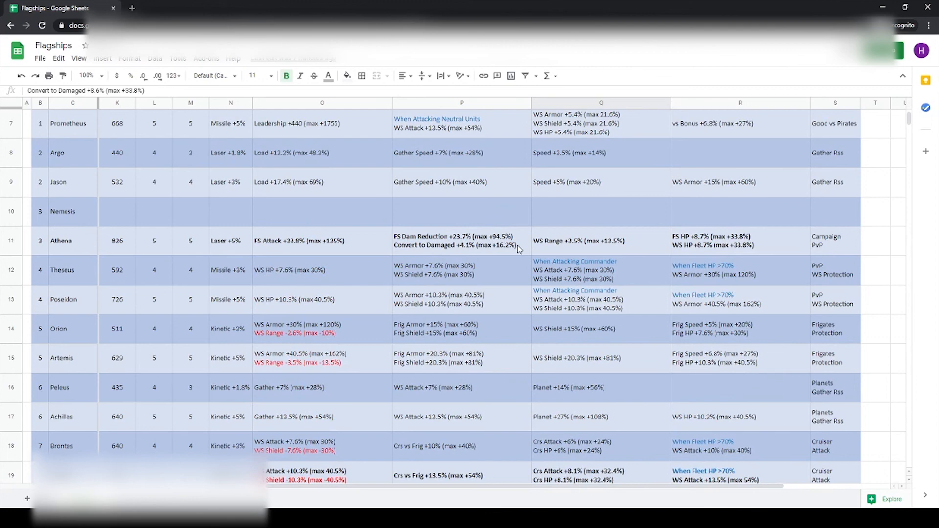
scroll(down, 3)
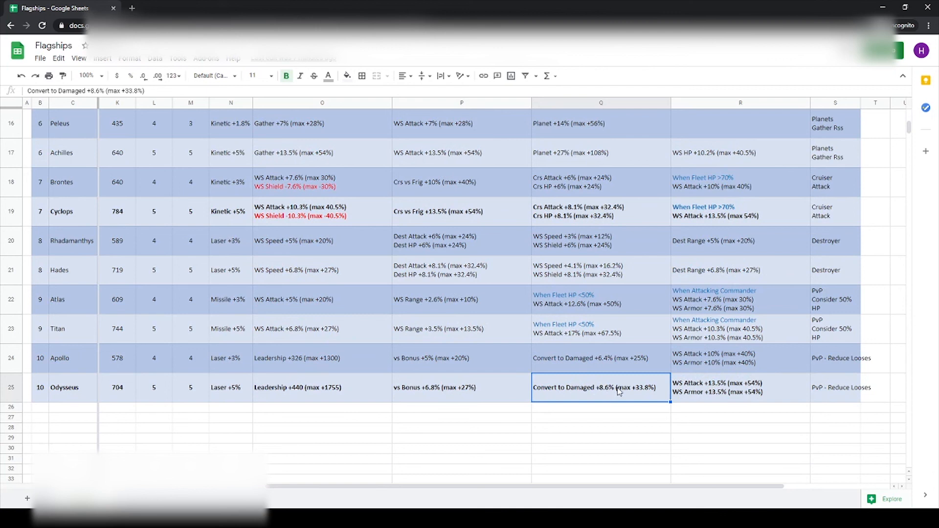
click(740, 388)
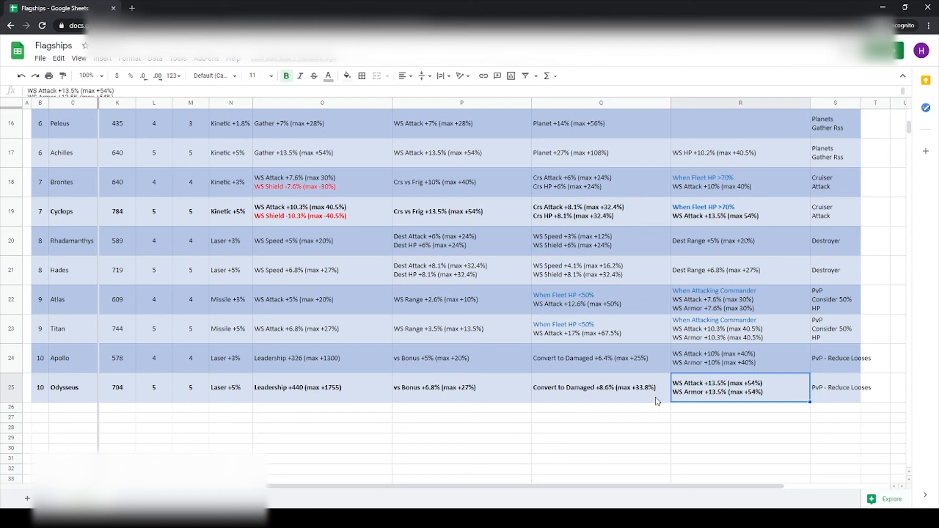
click(835, 388)
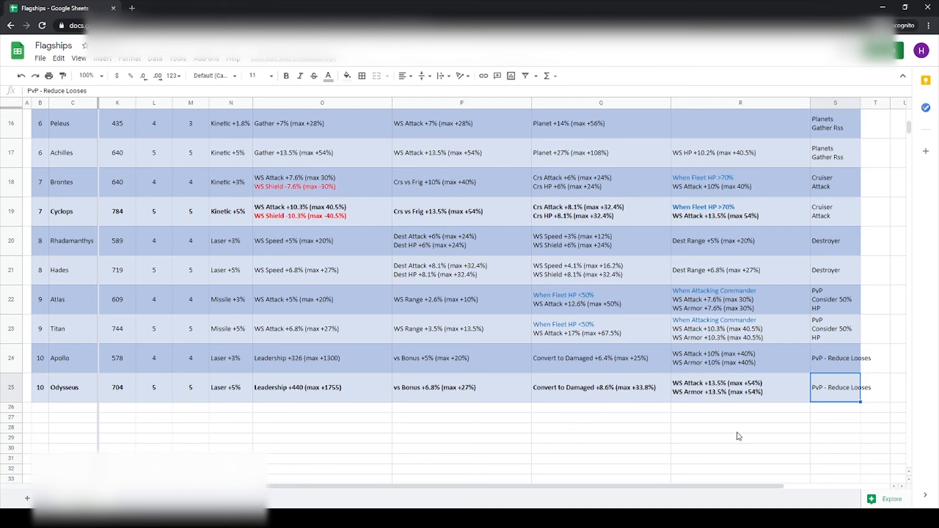